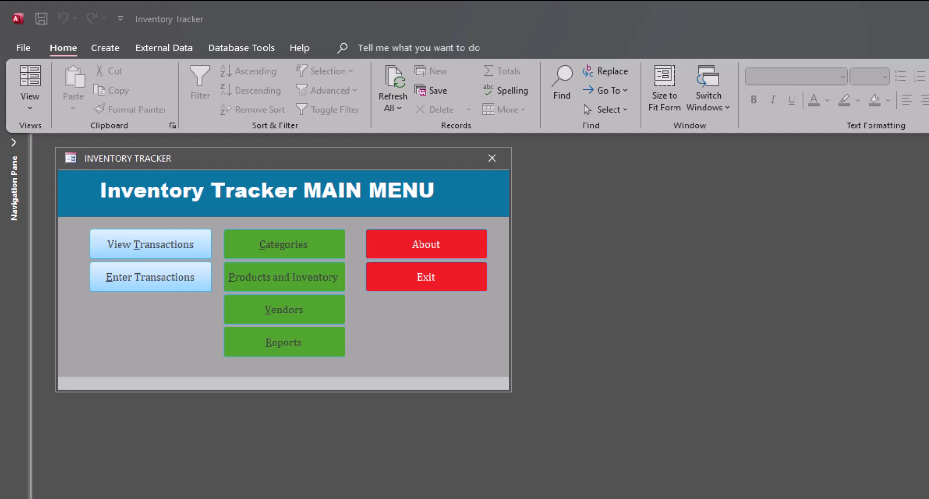
pyautogui.moveTo(299, 249)
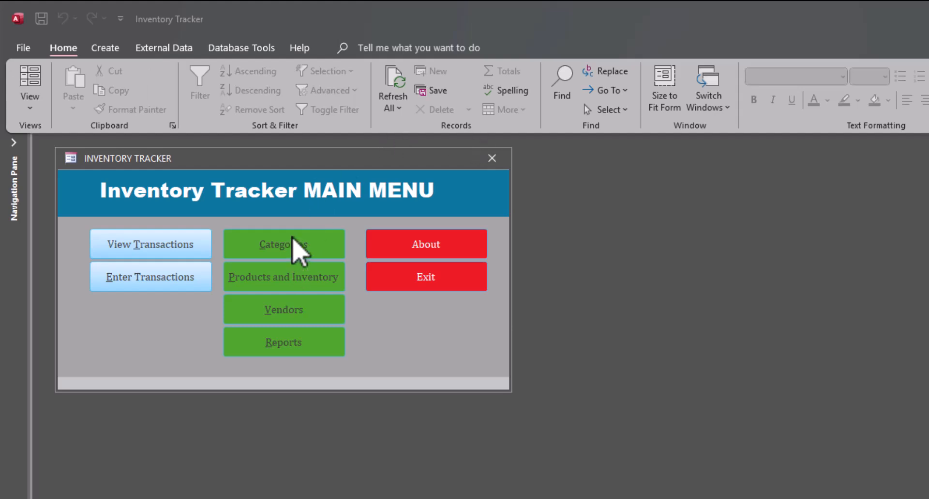
pyautogui.moveTo(304, 309)
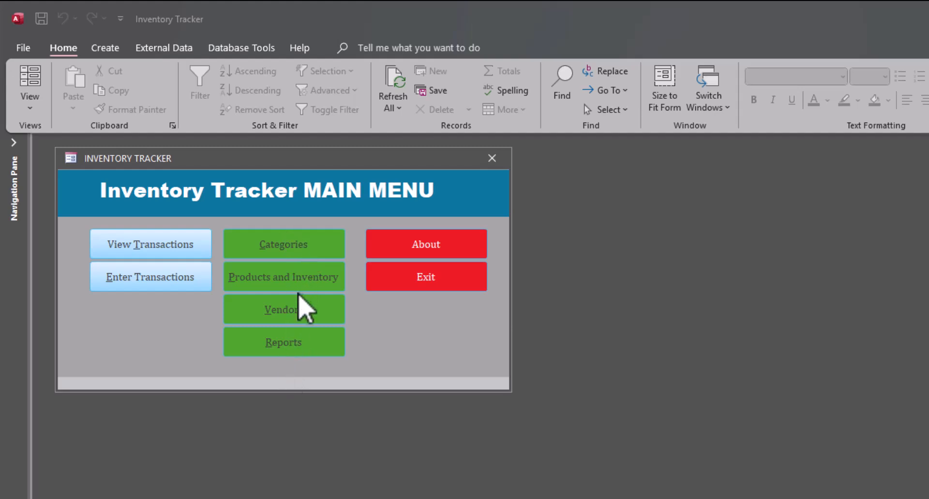
pyautogui.moveTo(290, 261)
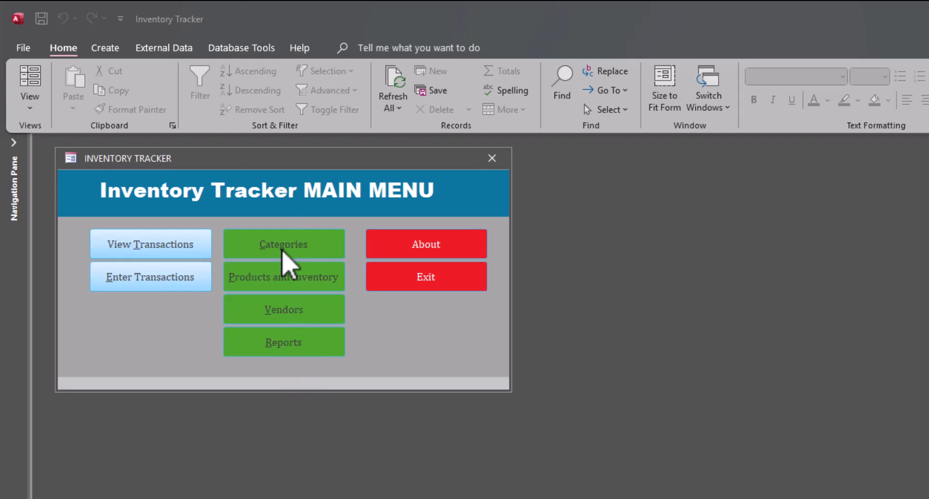
pyautogui.moveTo(296, 261)
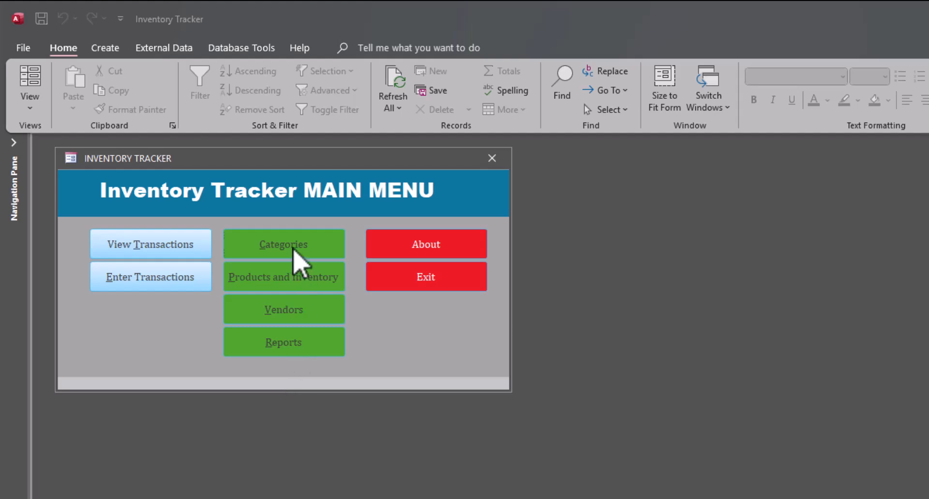
# - Enter 'Cell Phones' as a new row in Manage Categories and close the form
pyautogui.click(283, 243)
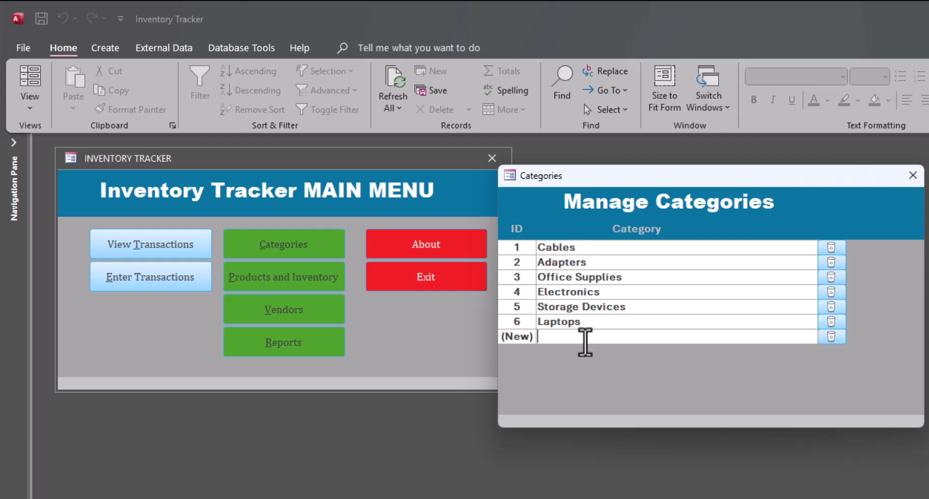
pyautogui.write('Cell P')
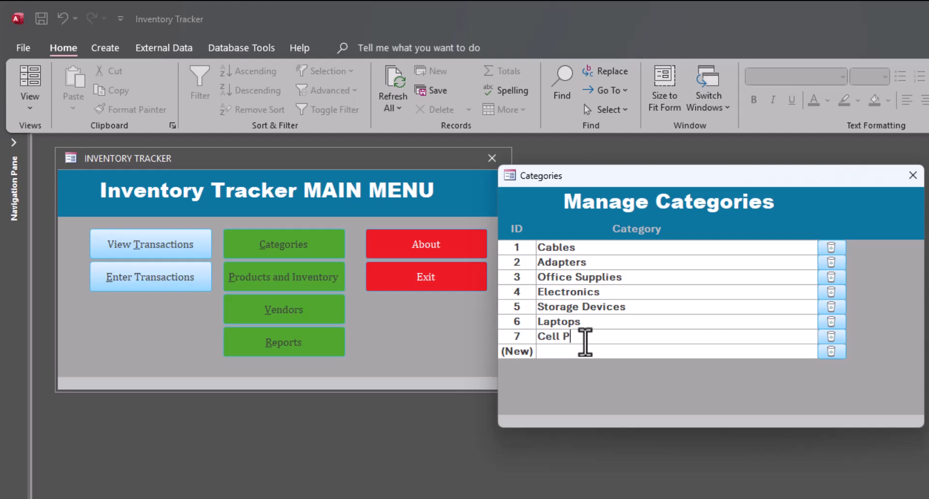
pyautogui.write('hones')
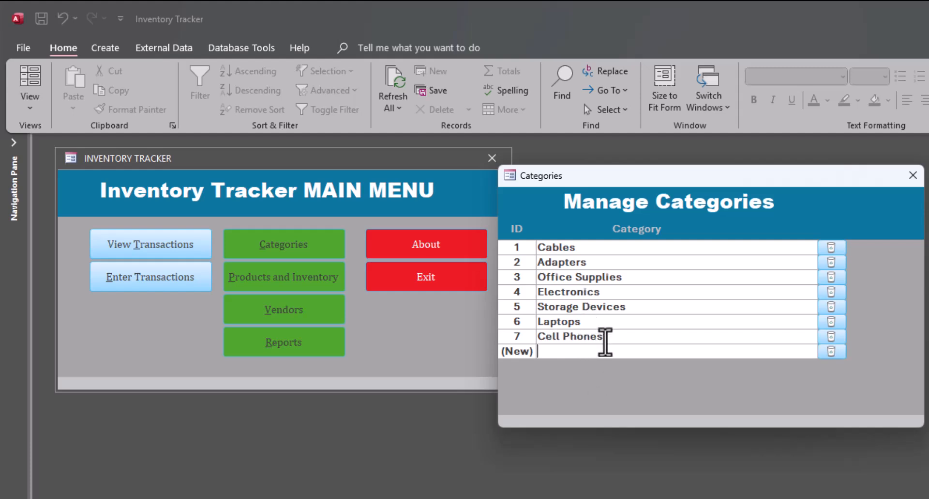
pyautogui.click(913, 175)
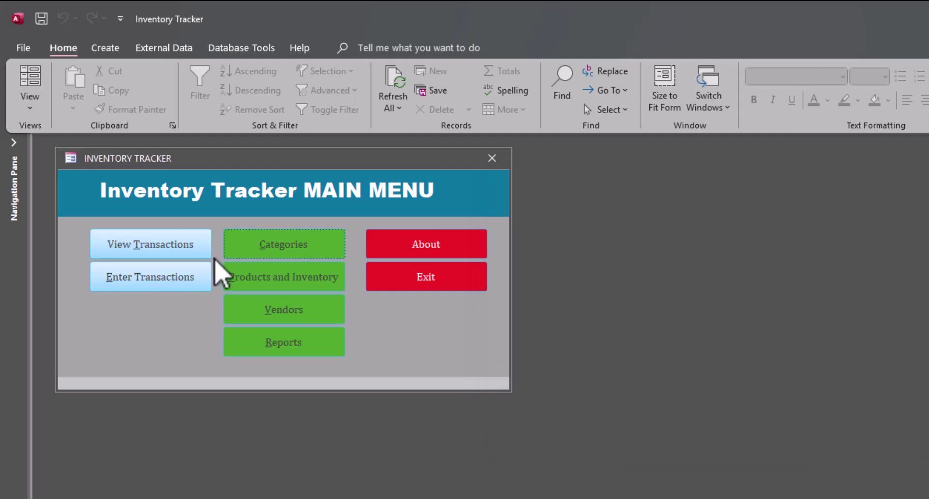
# - Enter 'The Laptop Company' as a new row in Manage Vendors and close the form
pyautogui.click(283, 309)
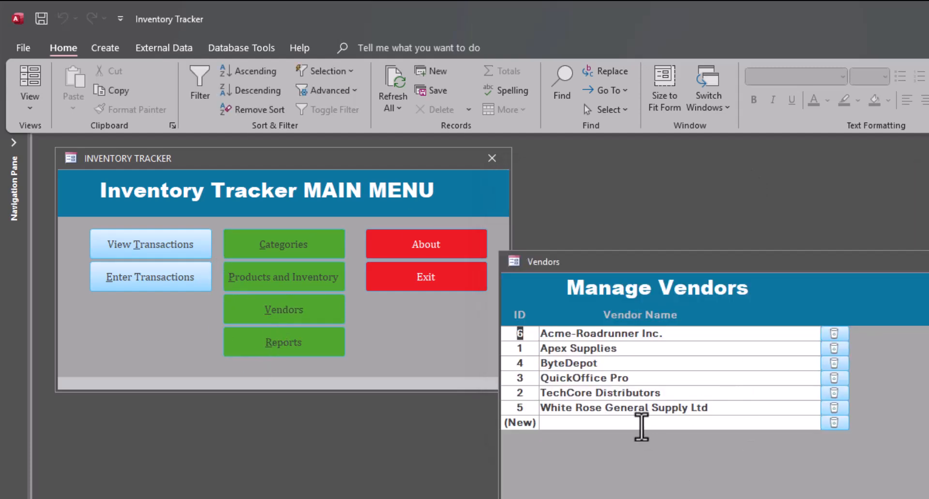
pyautogui.write('The')
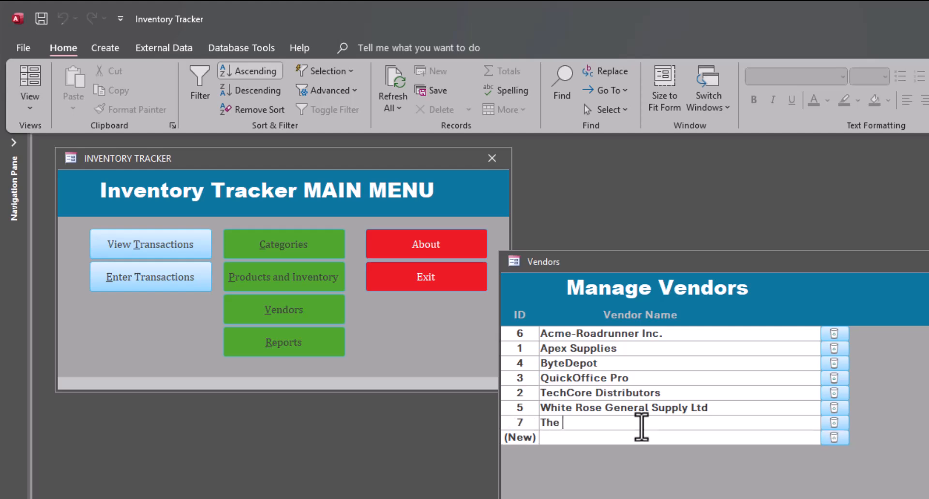
pyautogui.write('Laptop Compan')
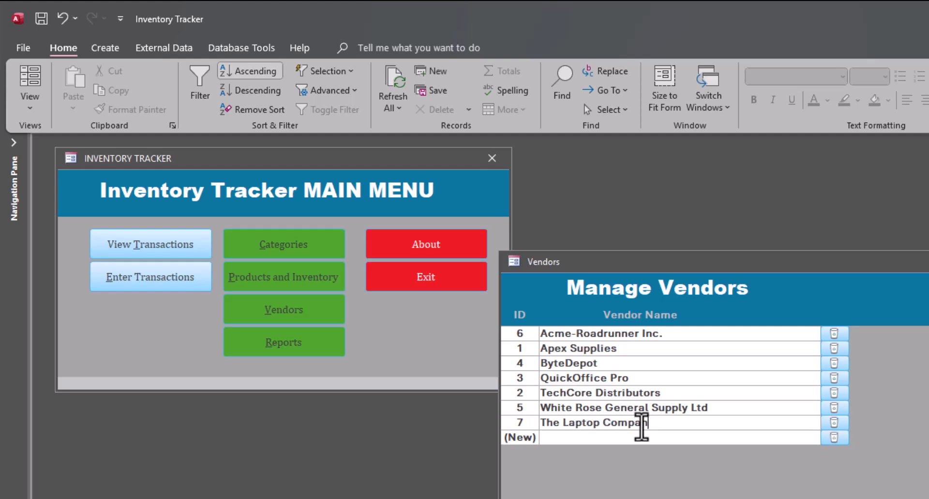
pyautogui.write('ny')
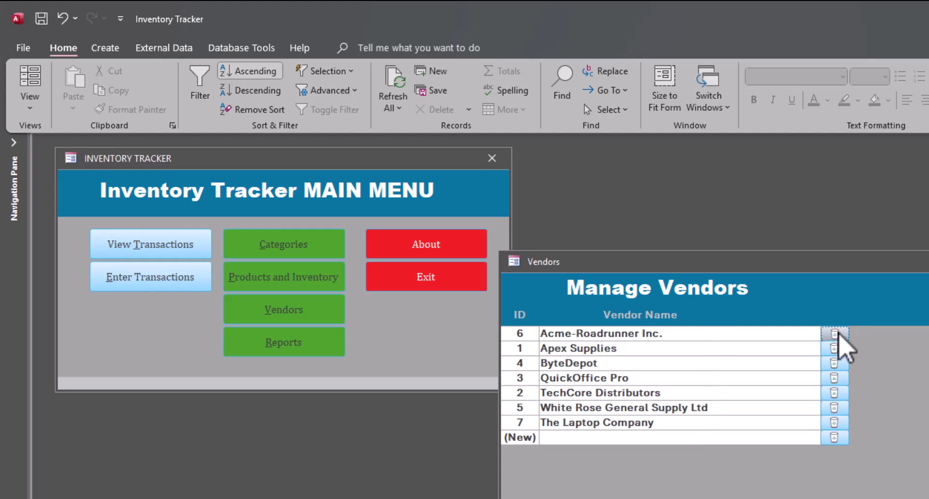
pyautogui.click(835, 333)
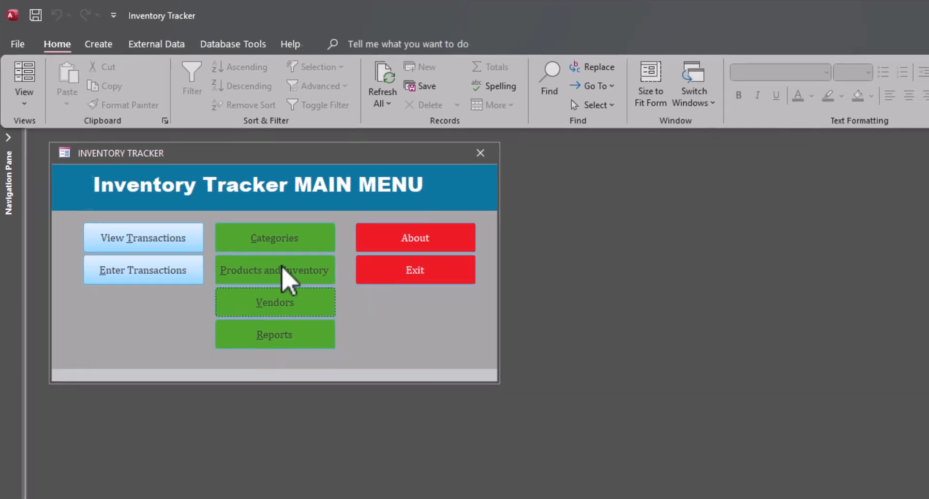
# - Create Davetop 5000 under Laptops and The Laptop Company: $625.00, stock 5, reorder 5
pyautogui.click(274, 270)
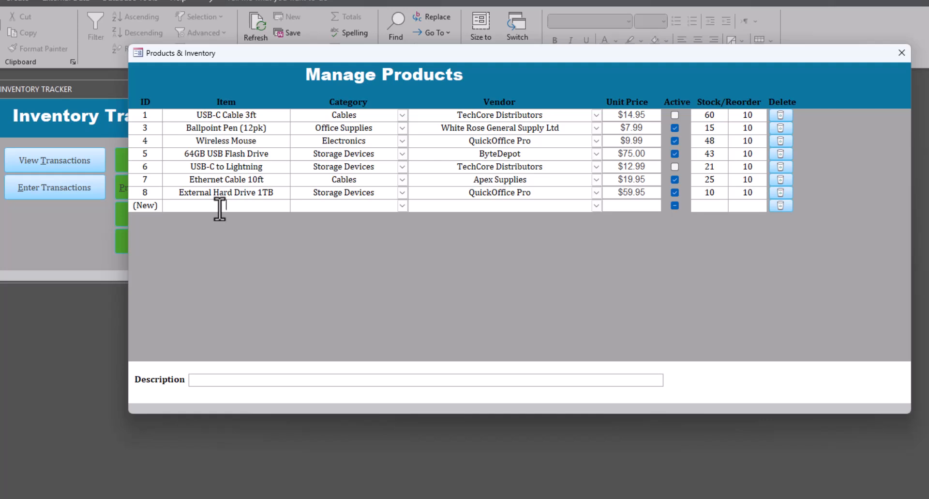
pyautogui.write('Davetop 5000')
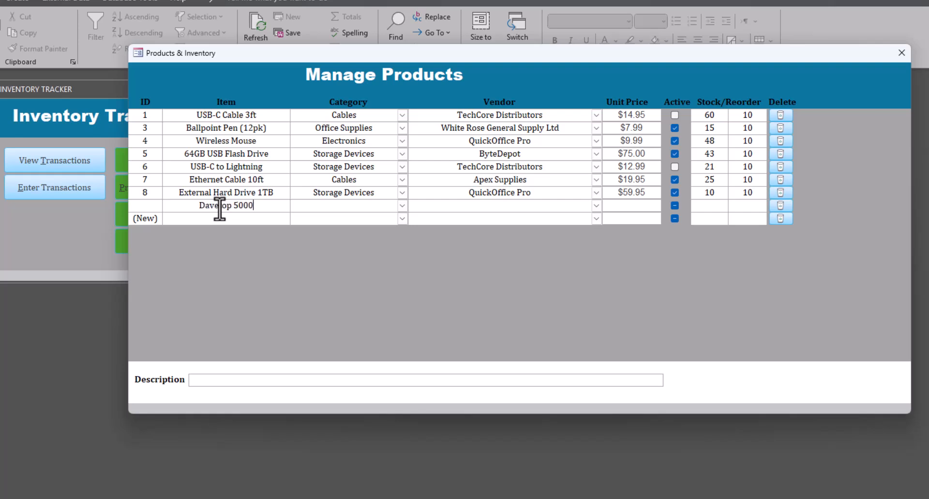
pyautogui.click(402, 205)
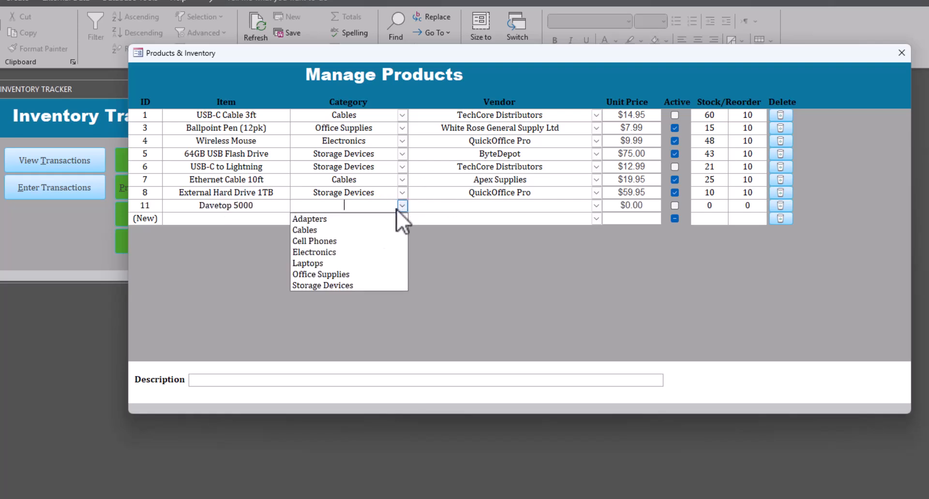
pyautogui.click(306, 263)
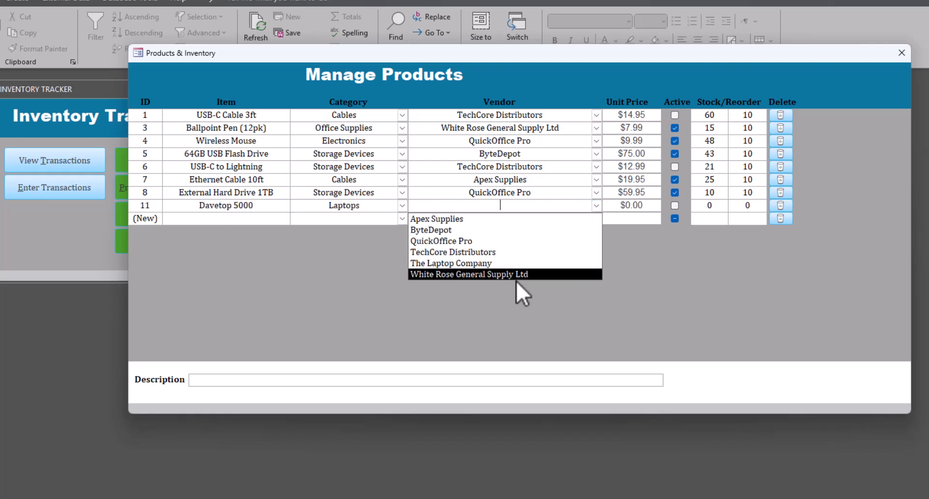
pyautogui.click(451, 263)
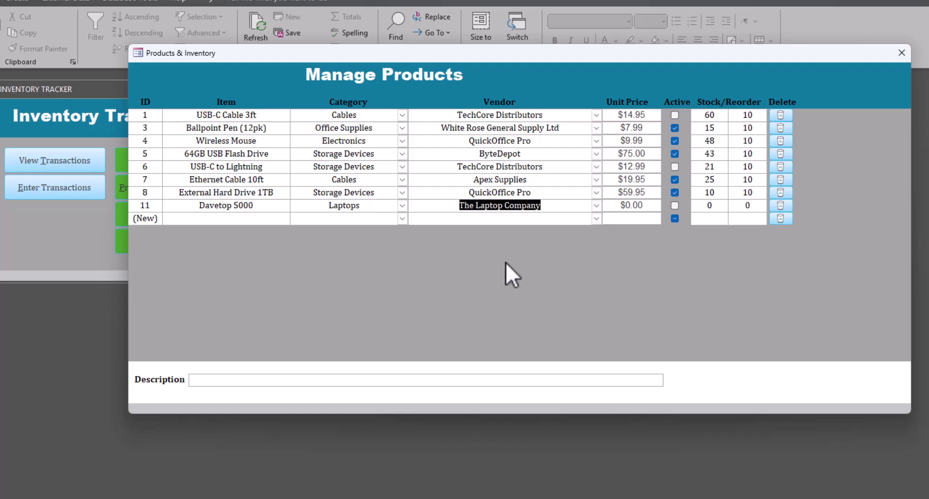
pyautogui.click(630, 206)
pyautogui.write('625')
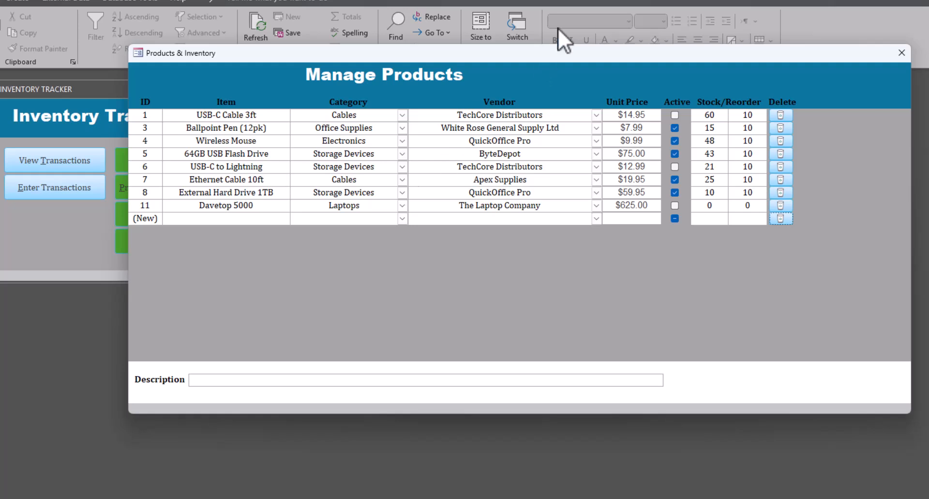
pyautogui.click(709, 205)
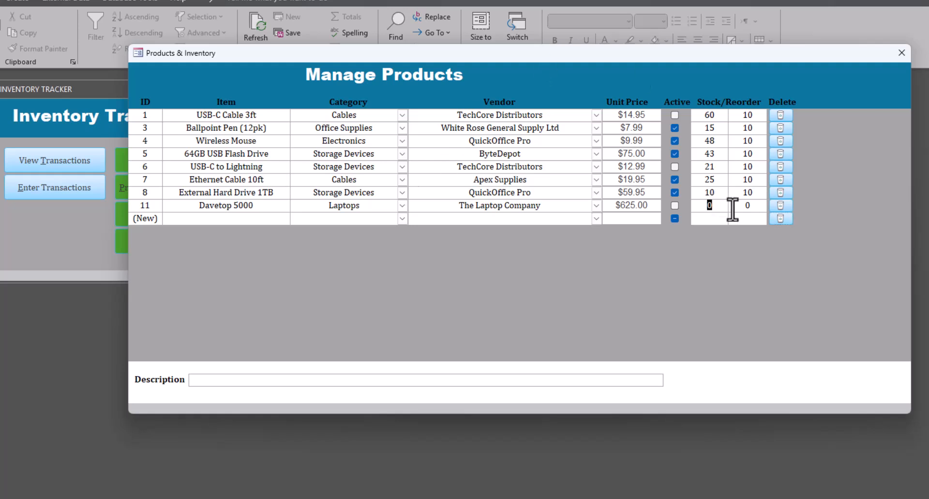
pyautogui.write('5')
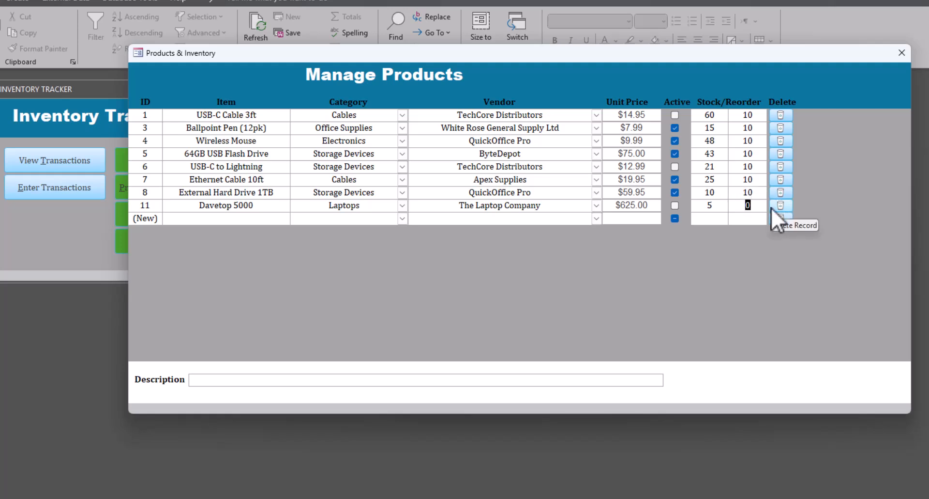
pyautogui.write('5')
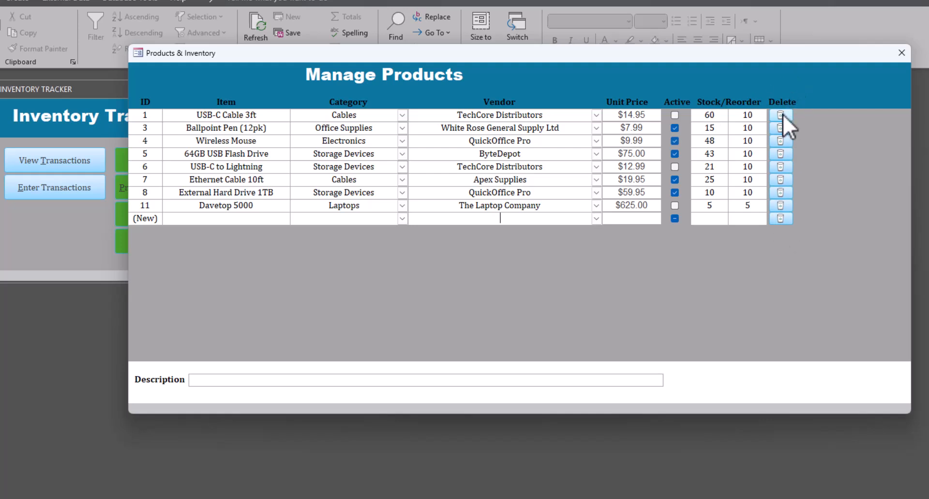
# - Try deleting USB-C Cable 3ft, dismiss the cannot-delete warning, and close Manage Products
pyautogui.click(781, 115)
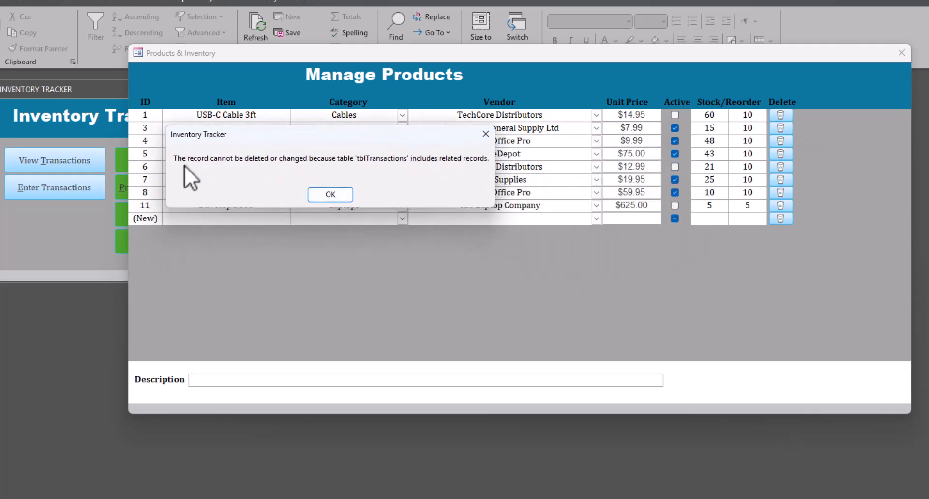
pyautogui.moveTo(404, 177)
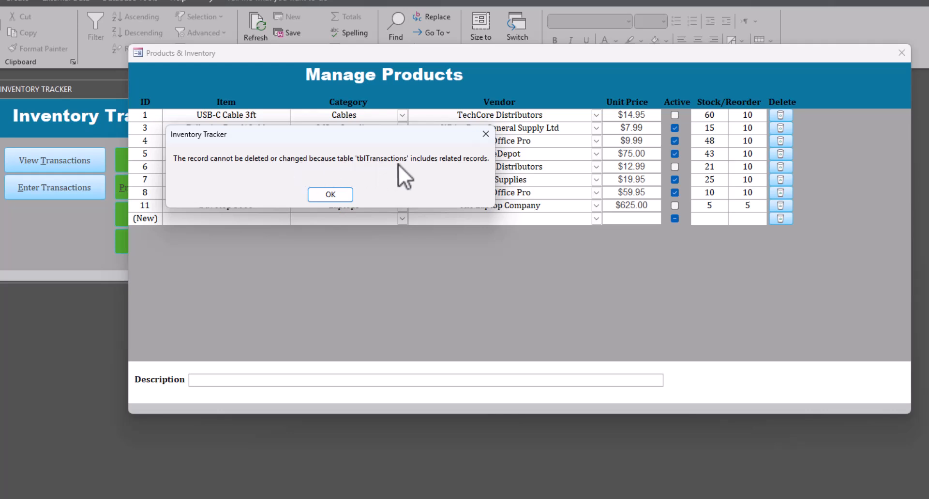
pyautogui.moveTo(330, 195)
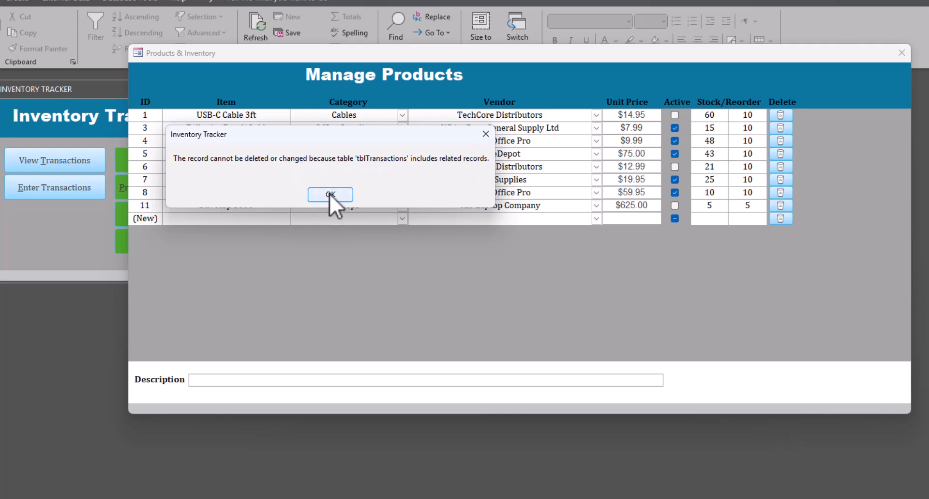
pyautogui.click(330, 195)
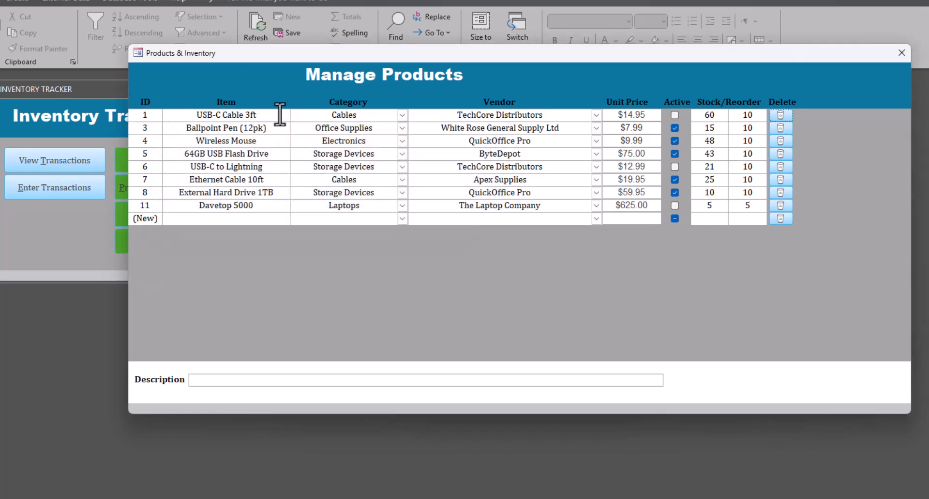
pyautogui.moveTo(188, 114)
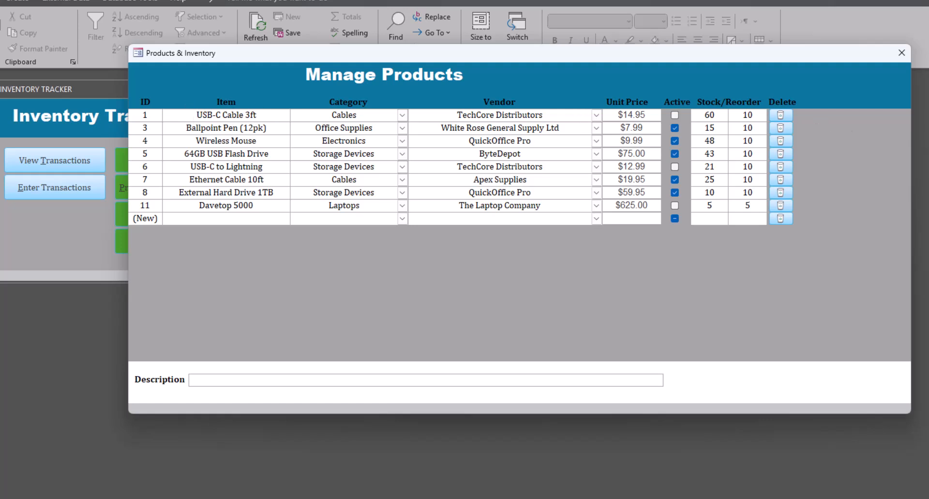
pyautogui.moveTo(806, 89)
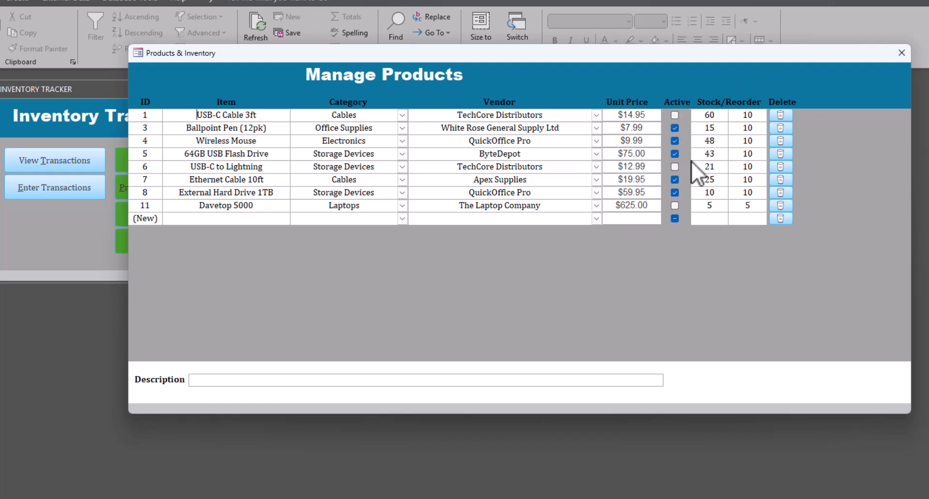
pyautogui.moveTo(836, 71)
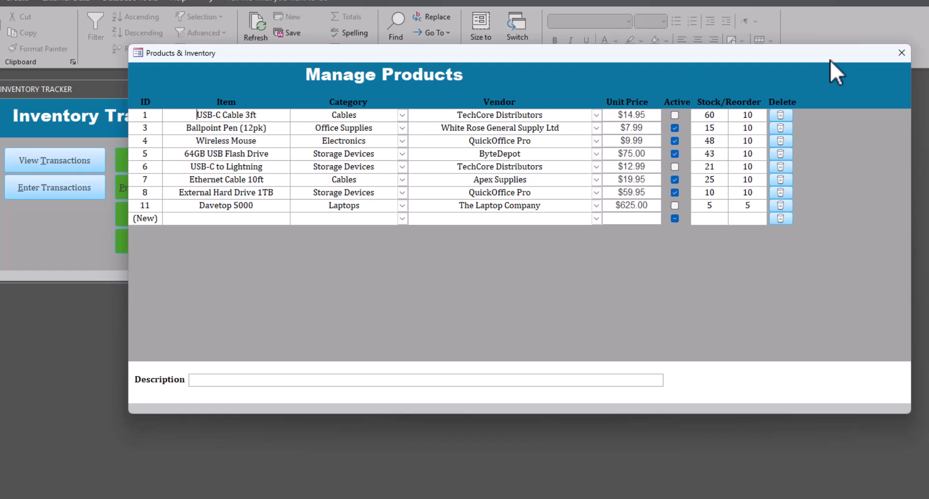
pyautogui.moveTo(910, 104)
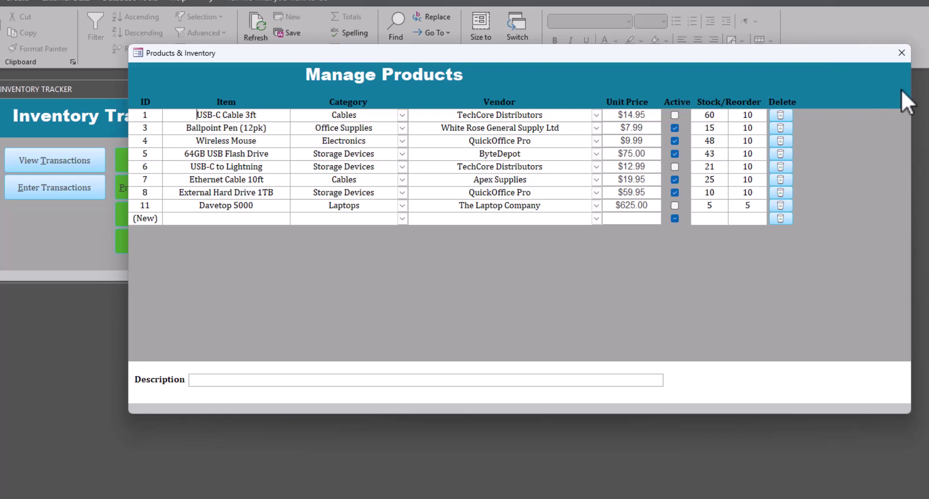
pyautogui.click(902, 53)
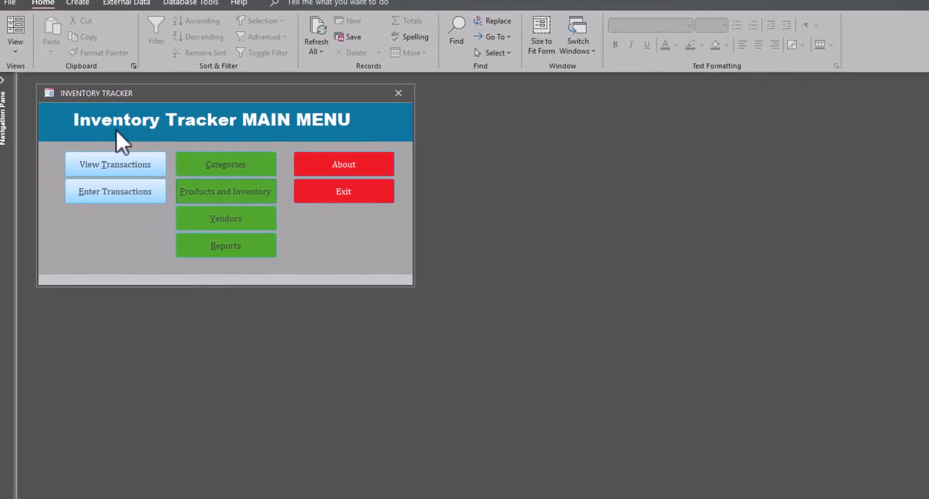
# - Open the Transactions Search form and select the Out type on the pen sale
pyautogui.click(116, 164)
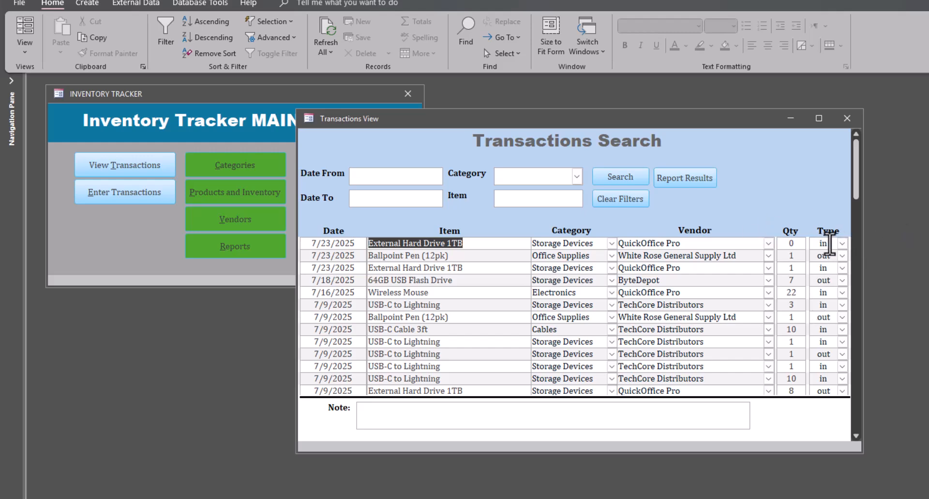
pyautogui.click(823, 255)
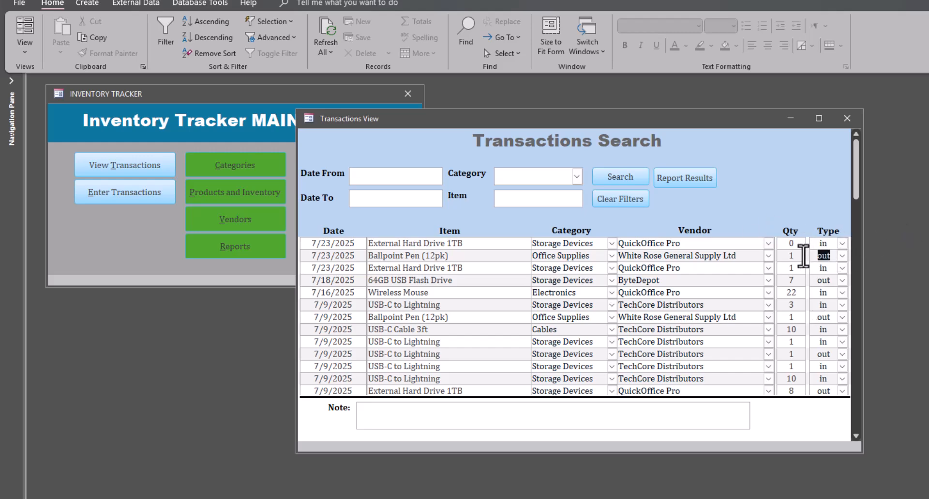
pyautogui.moveTo(255, 214)
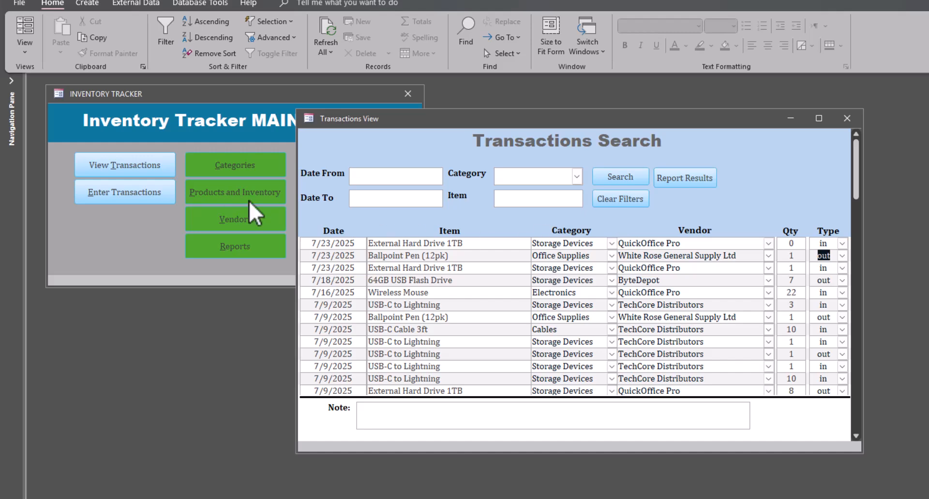
pyautogui.moveTo(388, 227)
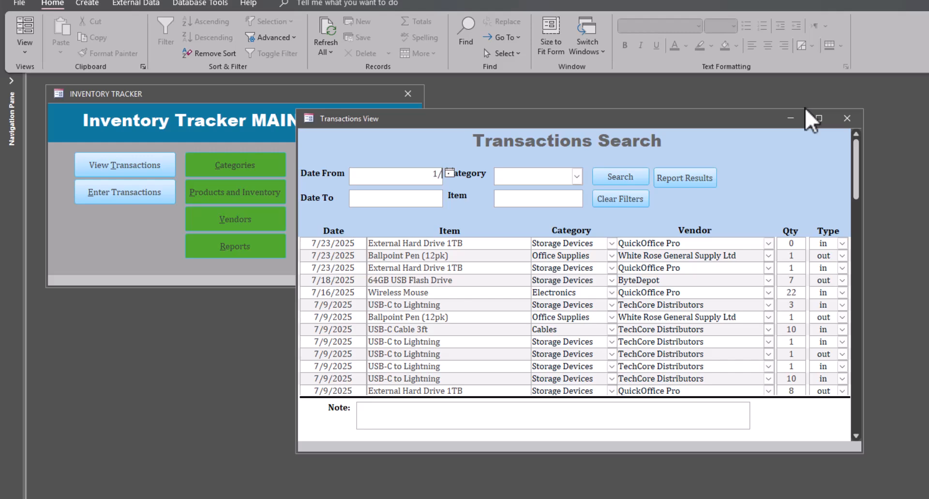
# - Search January–June 2025 transactions, then narrow to USB items in Storage Devices
pyautogui.write('1/256')
pyautogui.click(396, 198)
pyautogui.write('6/30')
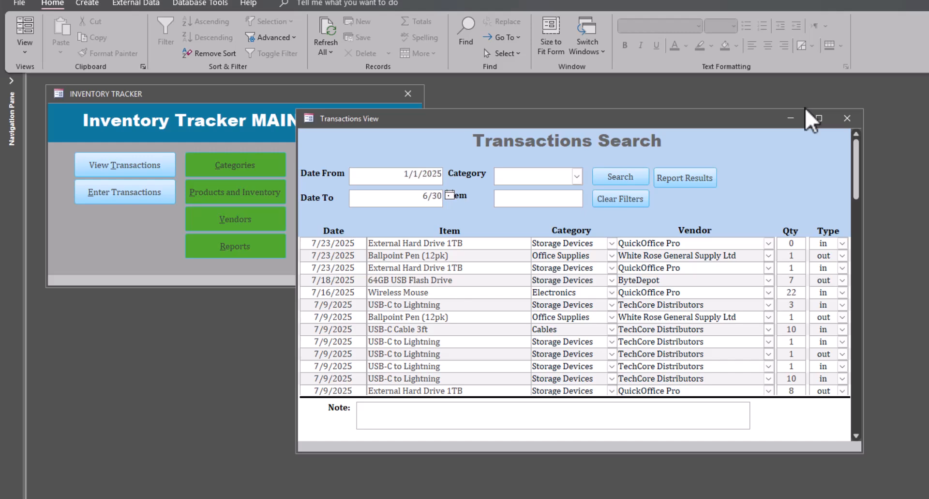
pyautogui.click(620, 177)
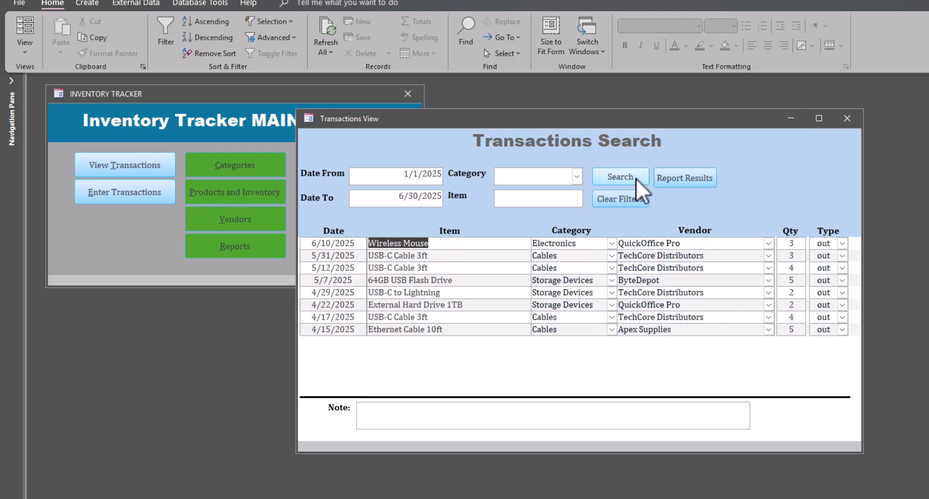
pyautogui.moveTo(585, 116)
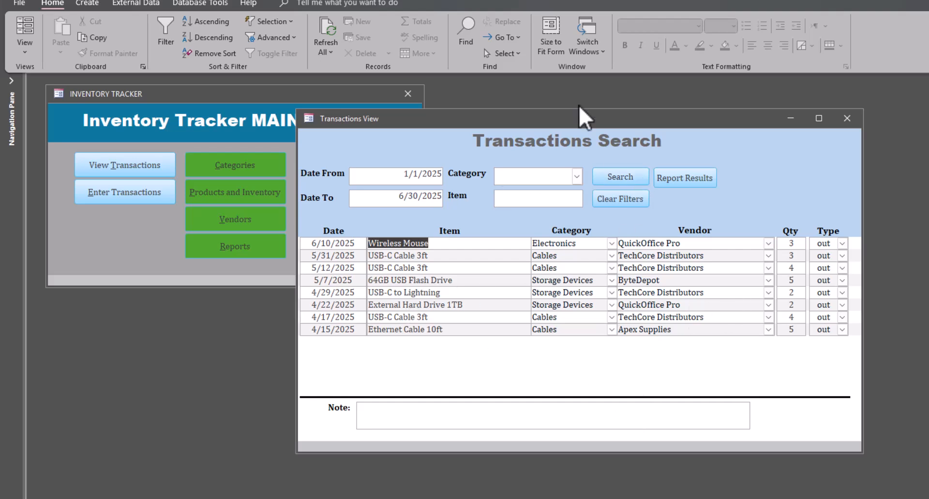
pyautogui.click(578, 176)
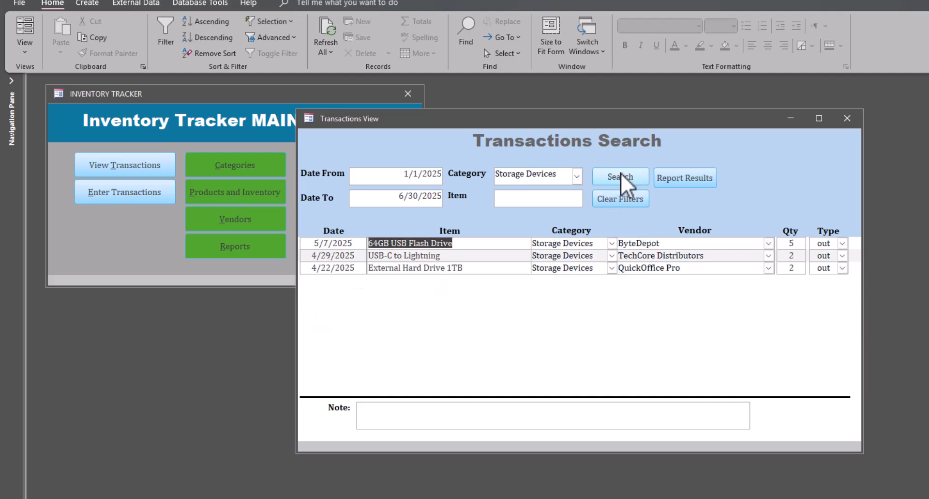
pyautogui.click(538, 197)
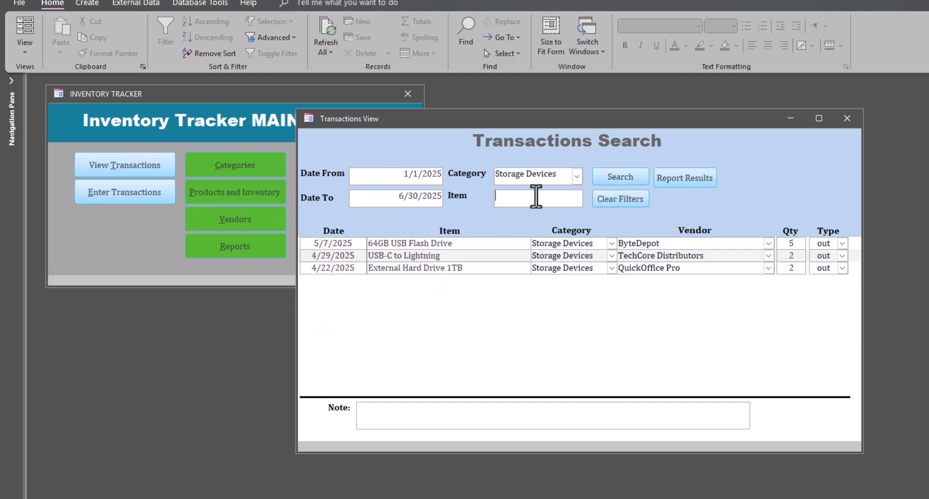
pyautogui.moveTo(566, 219)
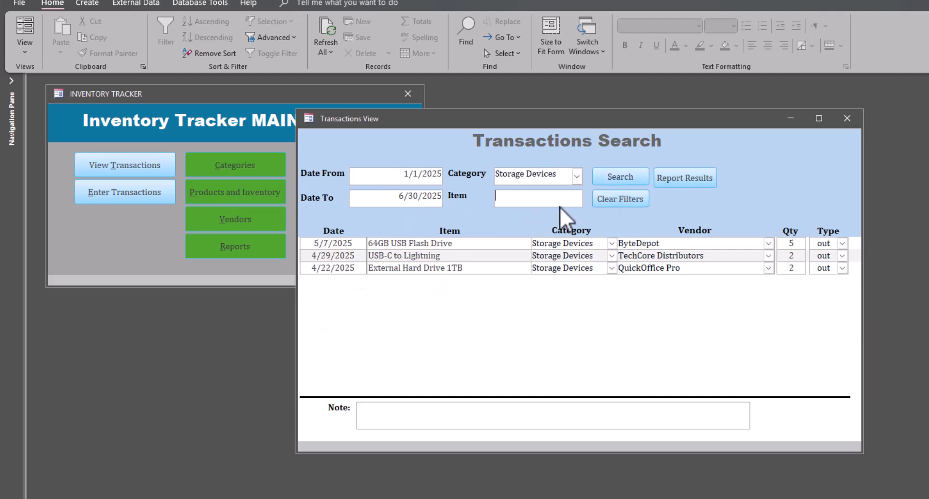
pyautogui.click(619, 176)
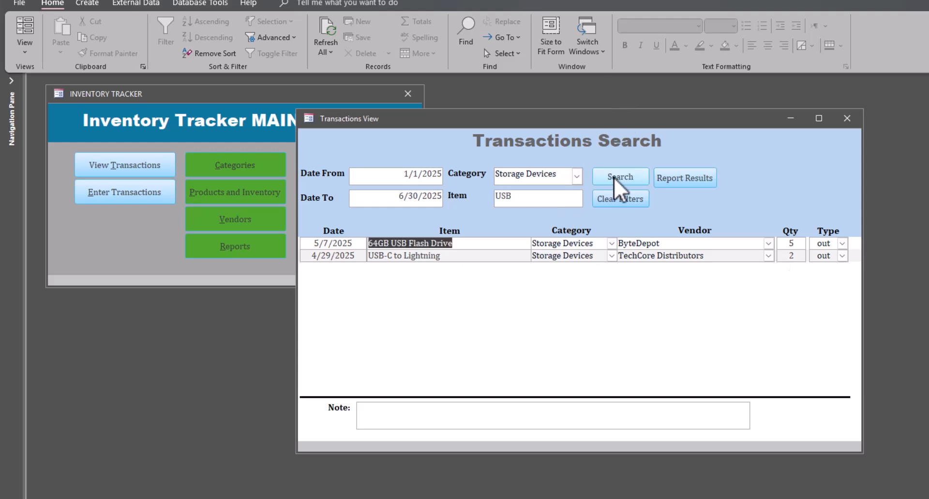
pyautogui.moveTo(486, 242)
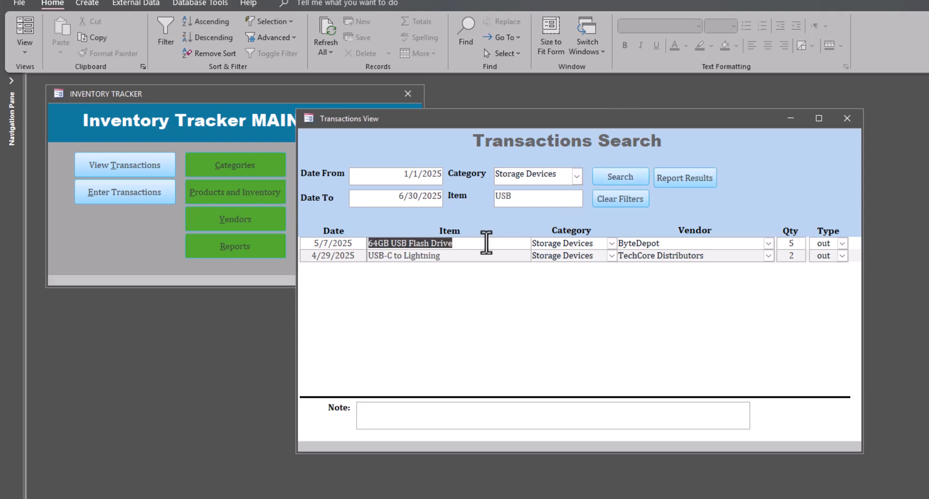
pyautogui.moveTo(759, 299)
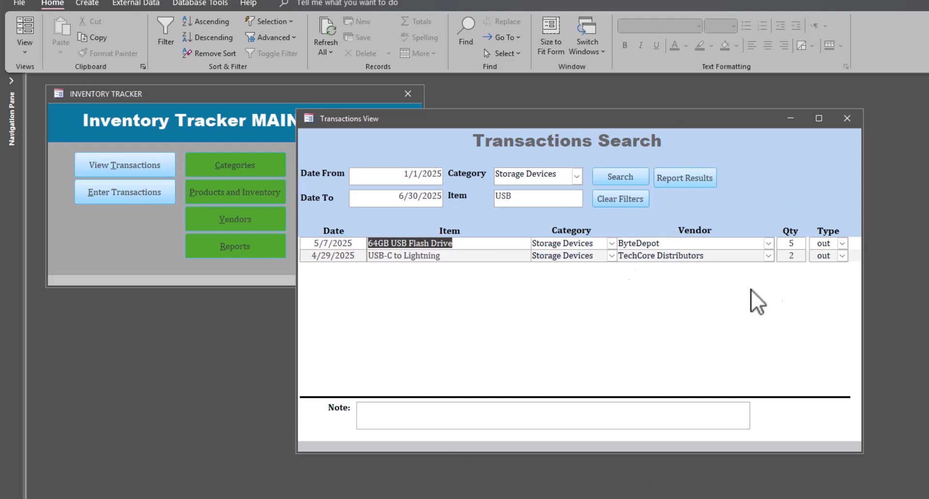
pyautogui.moveTo(526, 228)
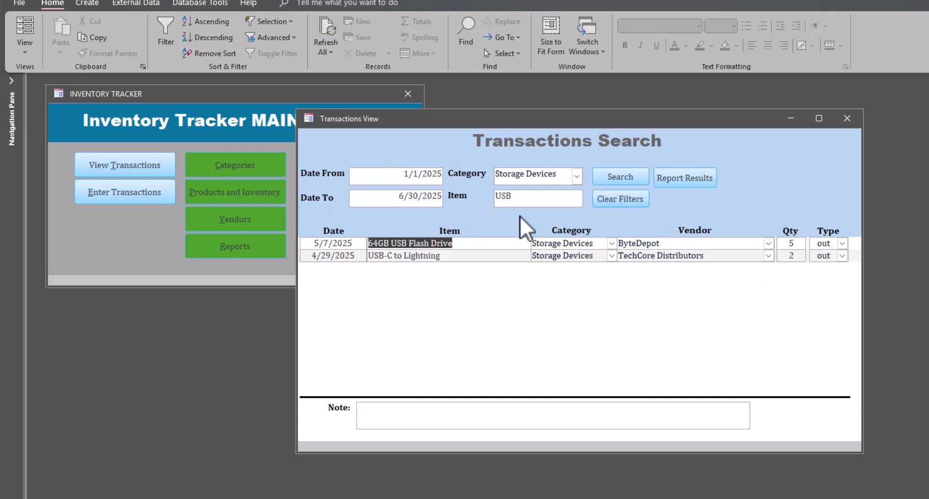
pyautogui.moveTo(594, 364)
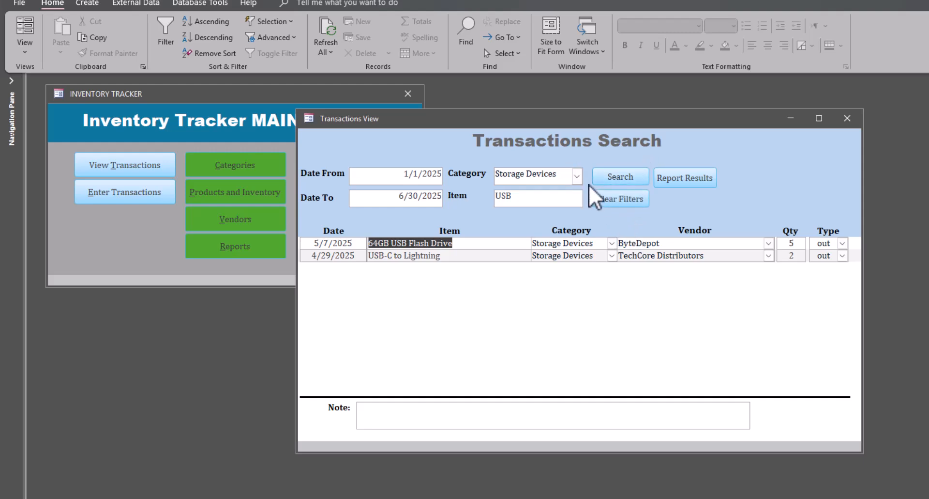
# - Clear filters, search 3/1/2025 to 6/30/2025, and preview the results as a report
pyautogui.click(618, 198)
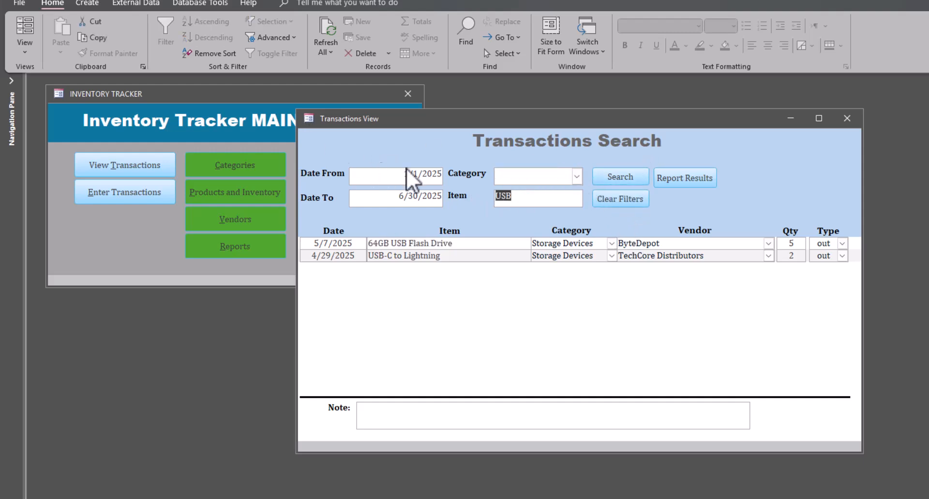
pyautogui.click(620, 198)
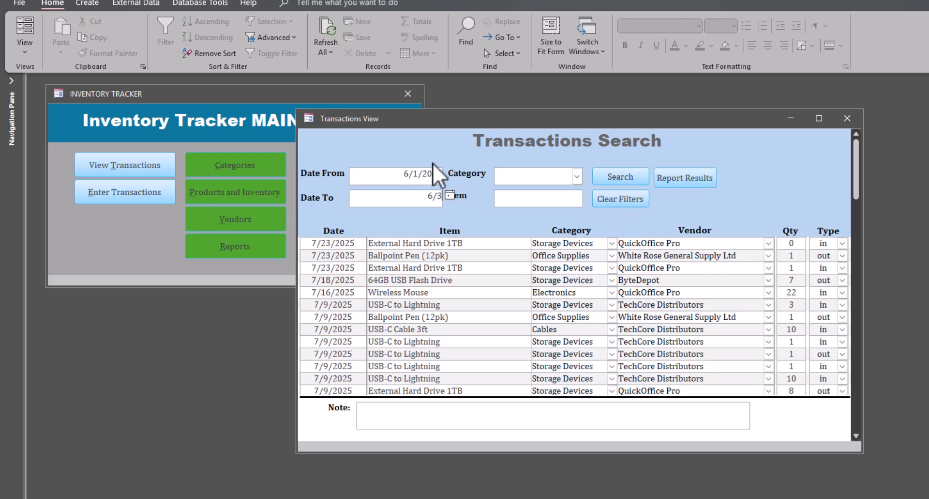
pyautogui.click(620, 177)
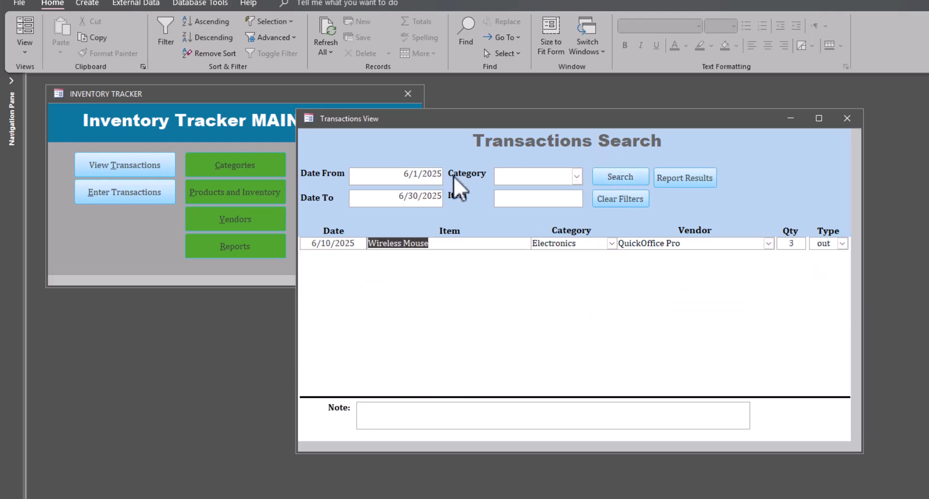
pyautogui.click(396, 174)
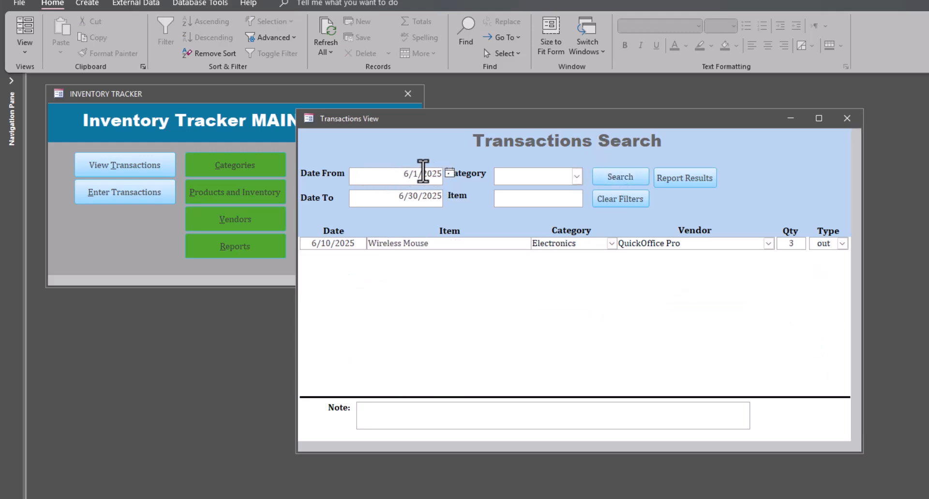
pyautogui.click(620, 177)
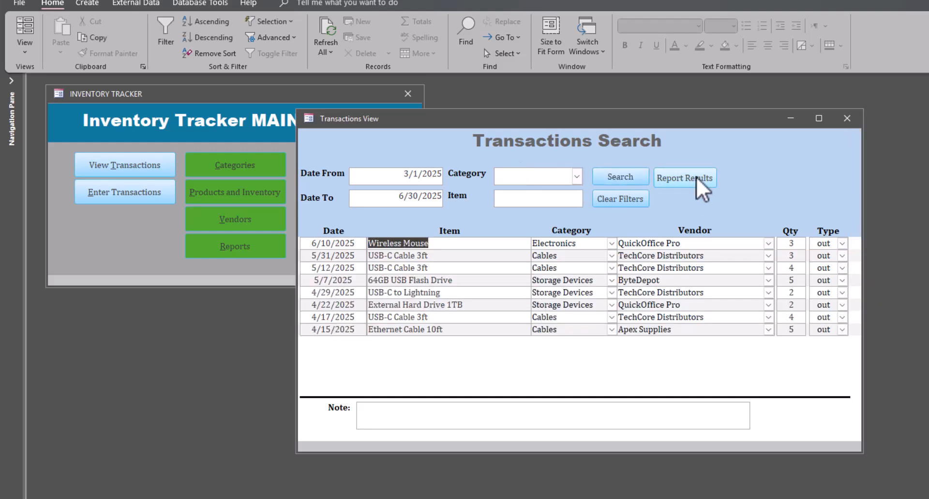
pyautogui.click(684, 178)
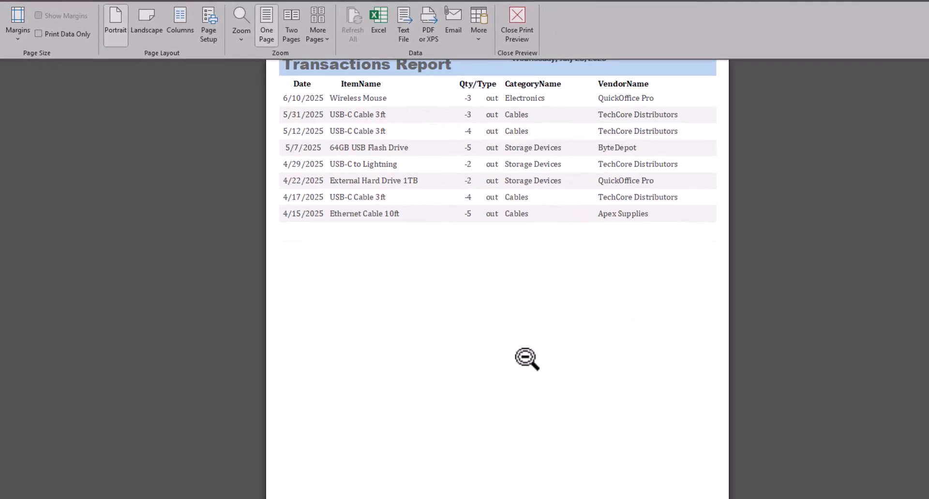
# - Scroll through the Transactions Report preview, then close it
pyautogui.scroll(3)
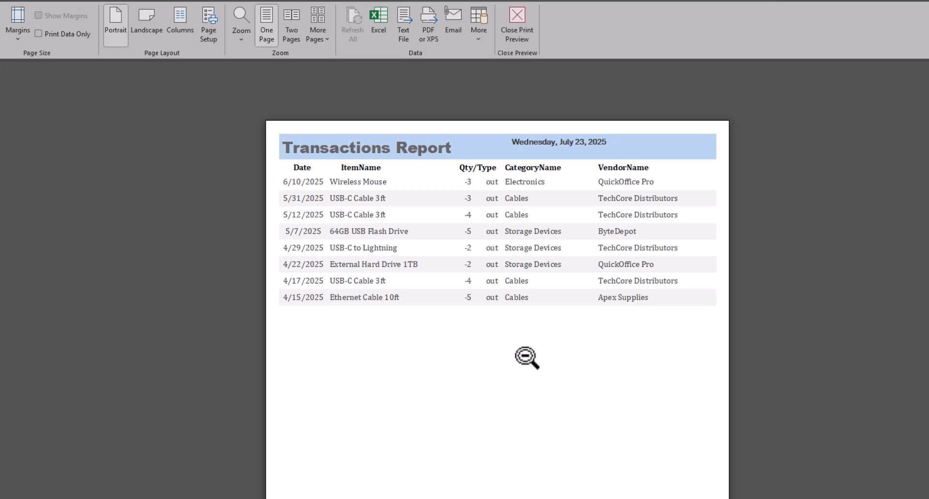
pyautogui.moveTo(405, 195)
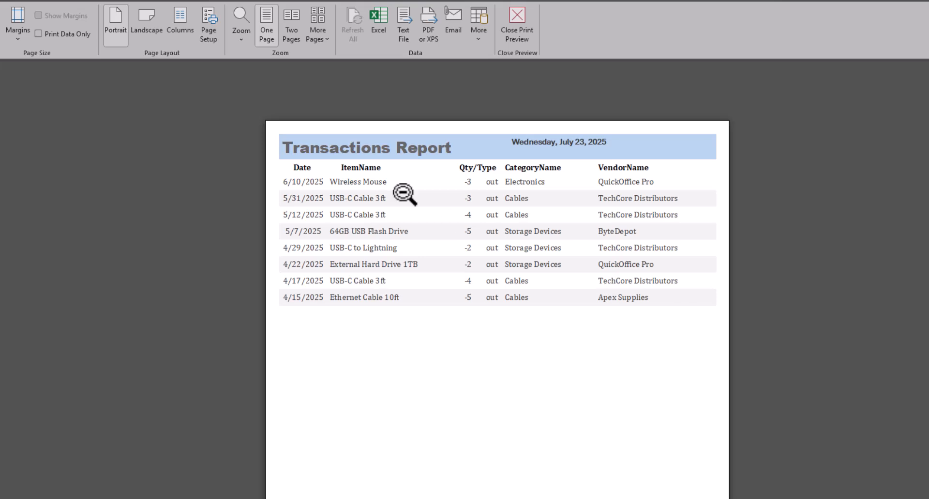
pyautogui.moveTo(650, 337)
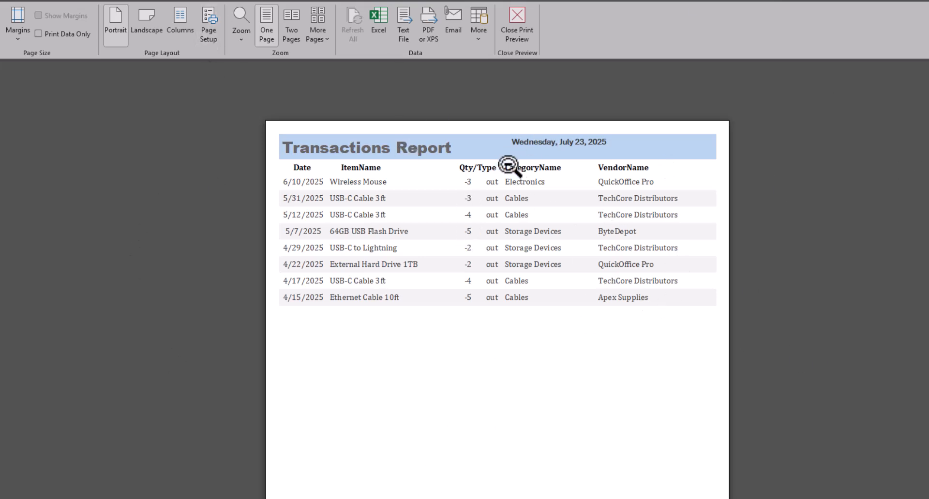
pyautogui.moveTo(481, 199)
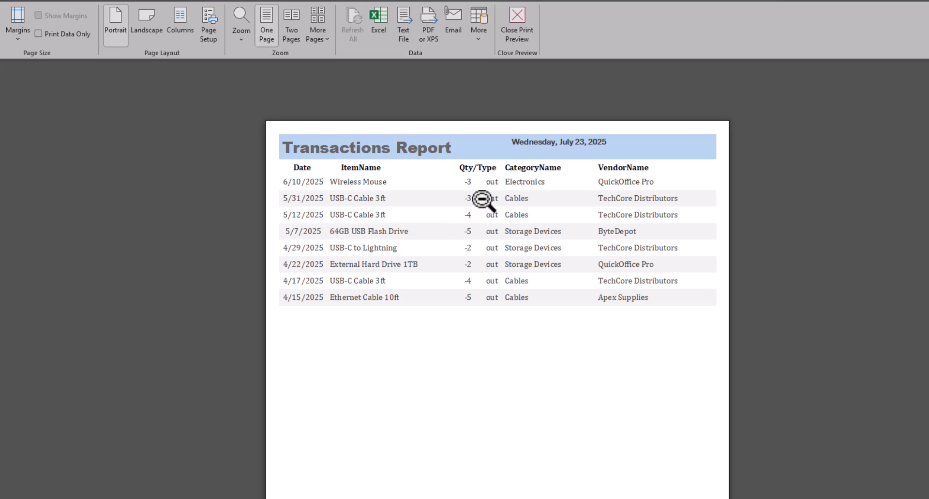
pyautogui.moveTo(471, 333)
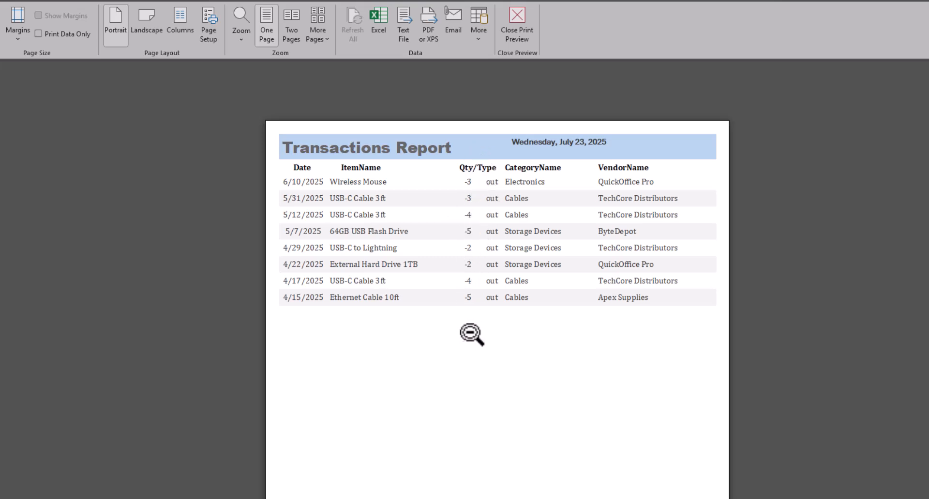
pyautogui.moveTo(472, 326)
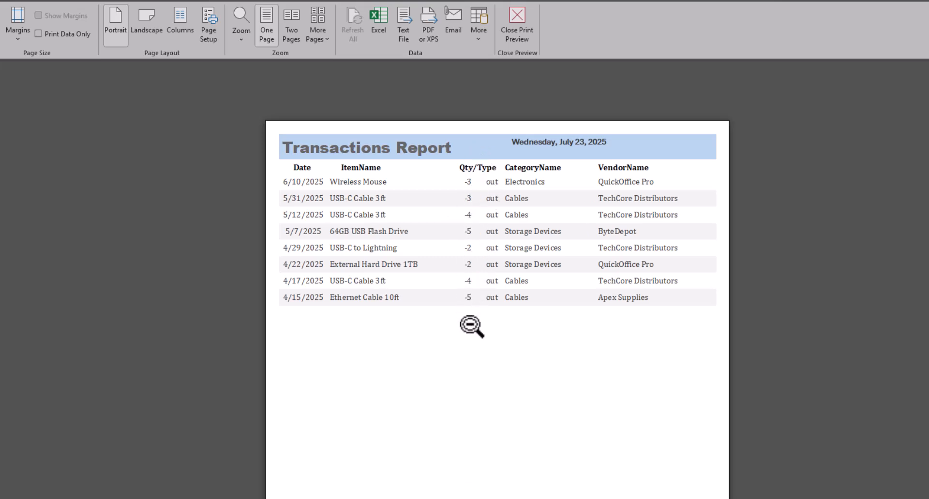
pyautogui.moveTo(501, 180)
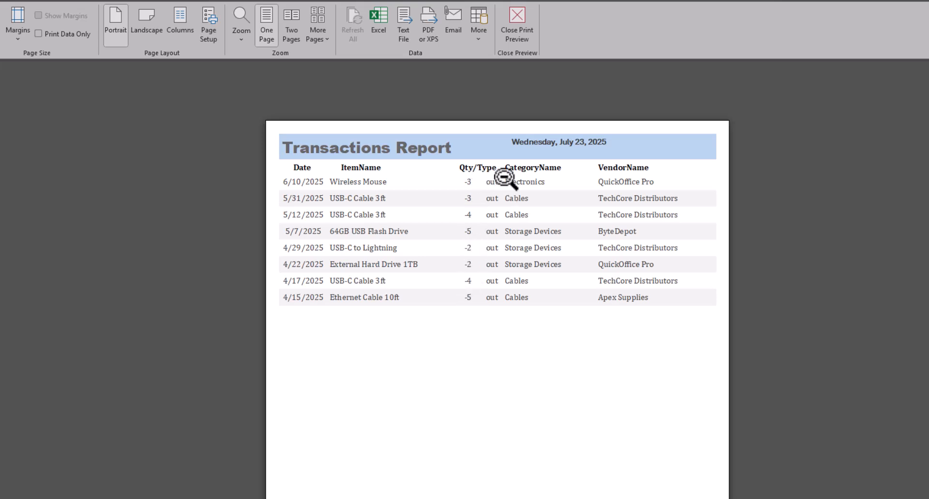
pyautogui.moveTo(477, 160)
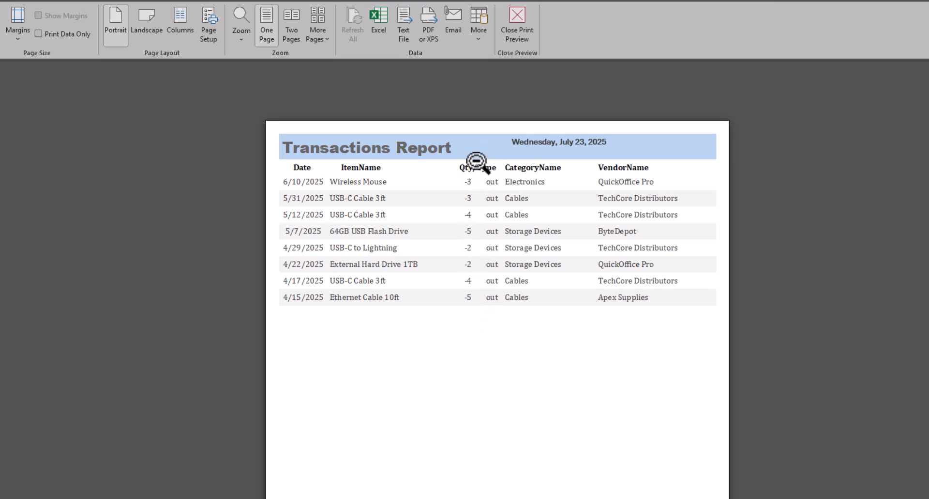
pyautogui.moveTo(485, 285)
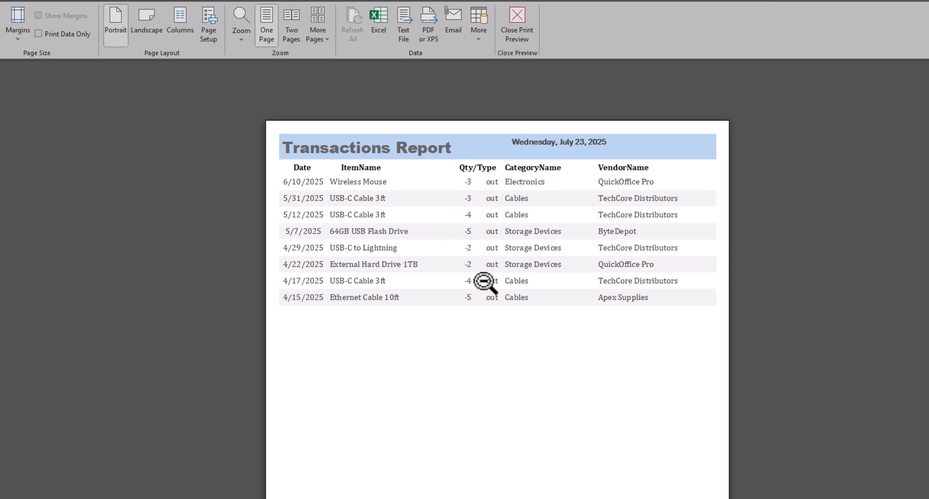
pyautogui.moveTo(487, 226)
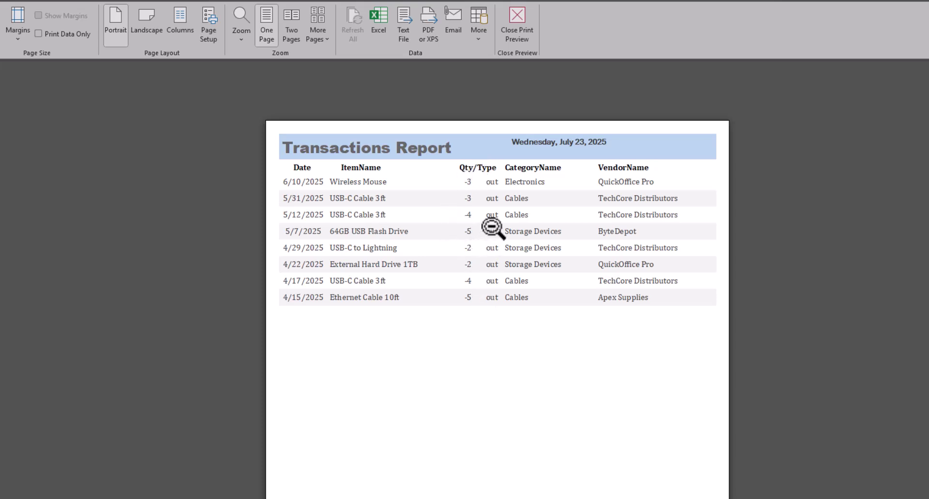
pyautogui.moveTo(686, 213)
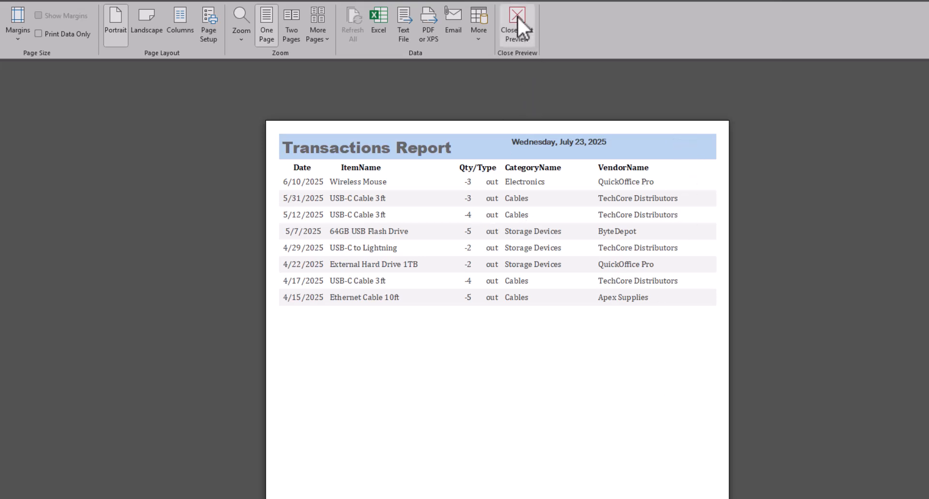
pyautogui.click(516, 23)
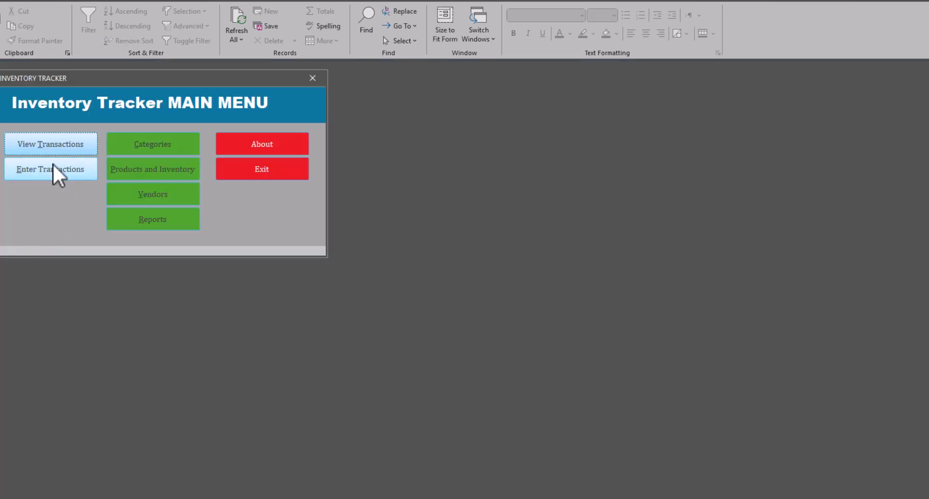
# - Tick Active for Davetop 5000 in Products and Inventory, then select it in Transaction Entry
pyautogui.click(51, 169)
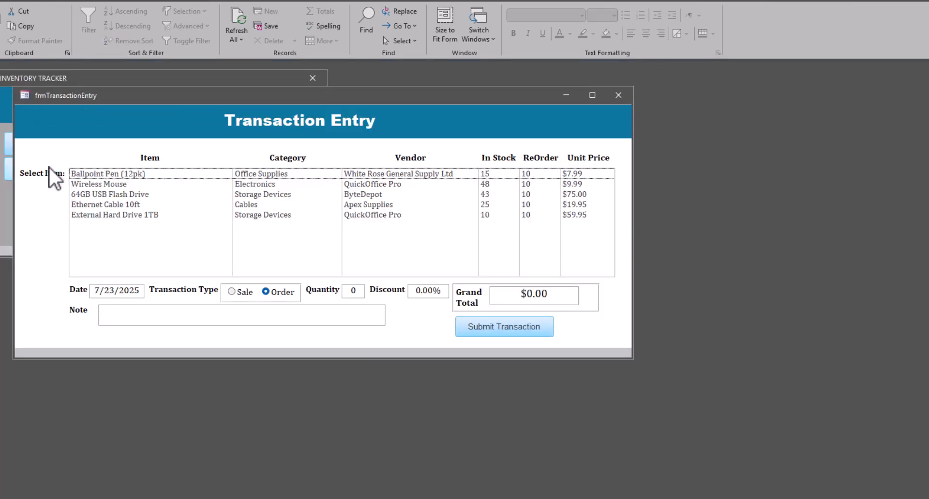
pyautogui.moveTo(170, 248)
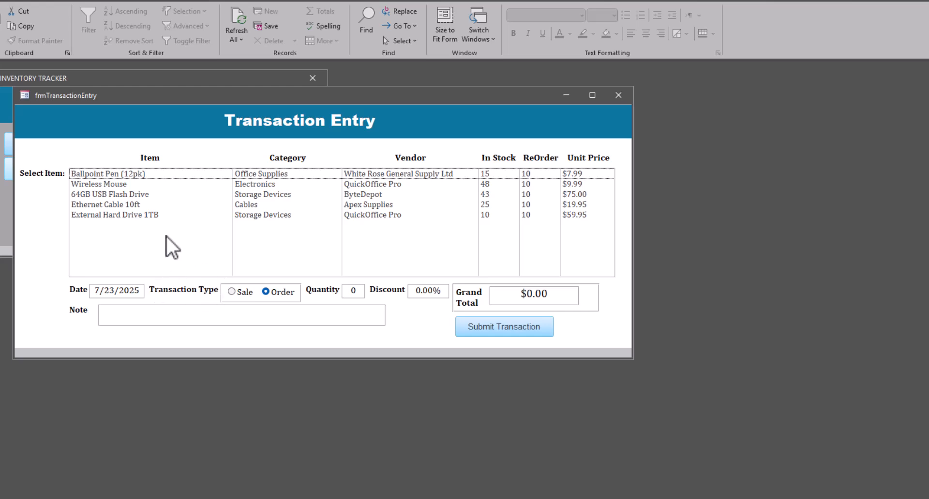
pyautogui.moveTo(239, 269)
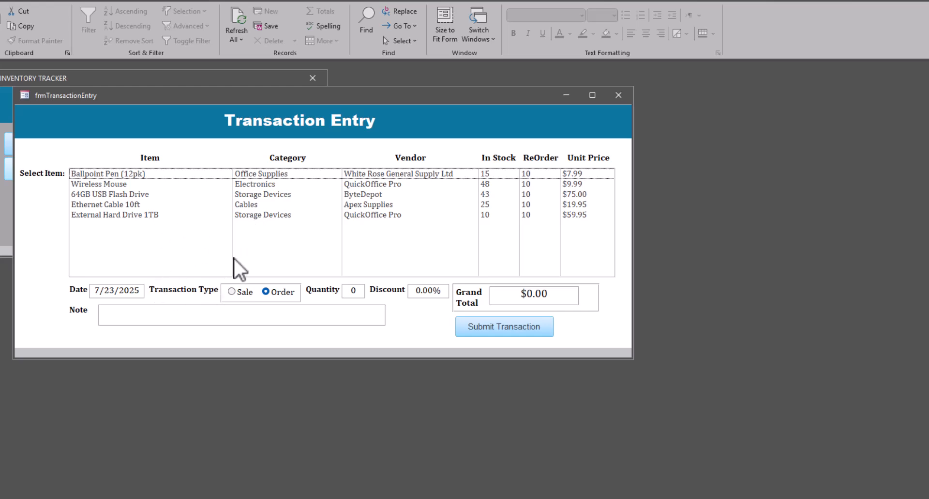
pyautogui.moveTo(105, 213)
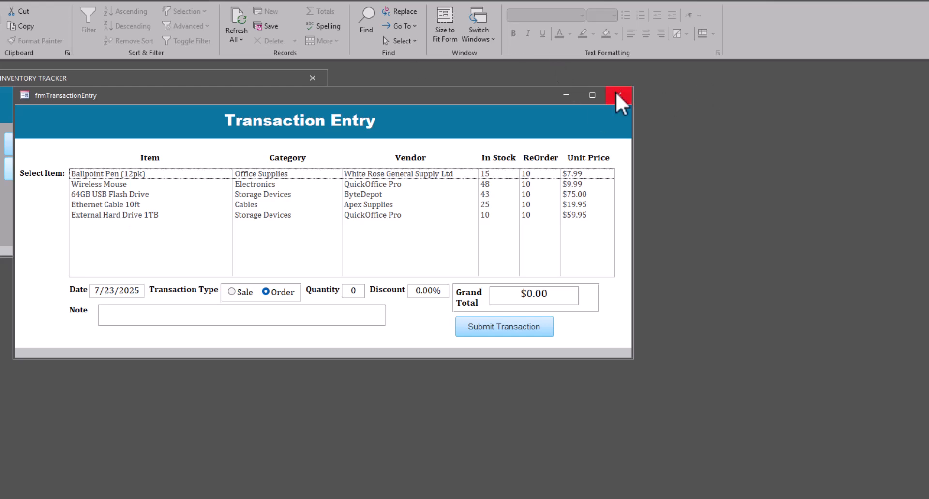
pyautogui.click(619, 95)
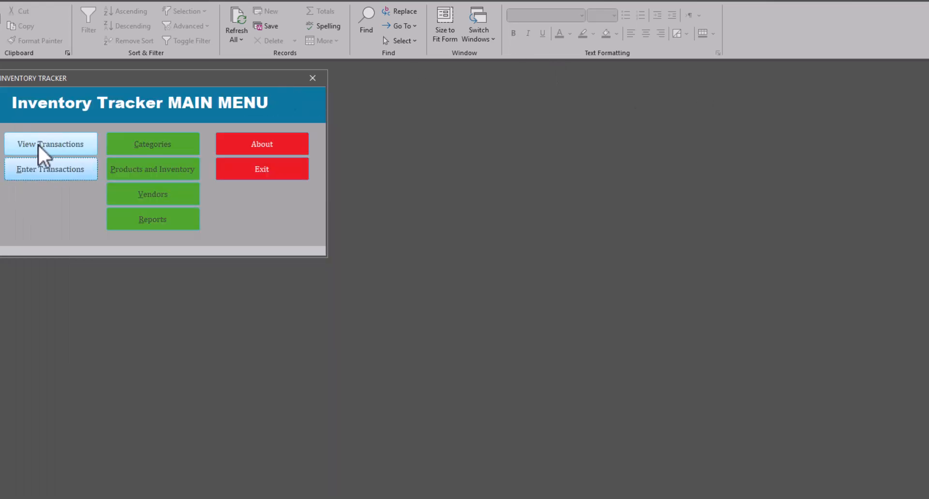
pyautogui.click(153, 169)
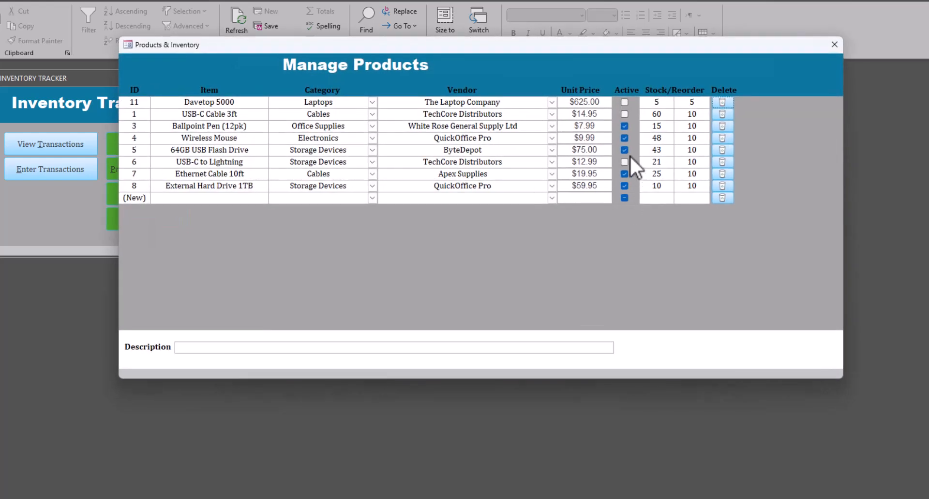
pyautogui.click(624, 126)
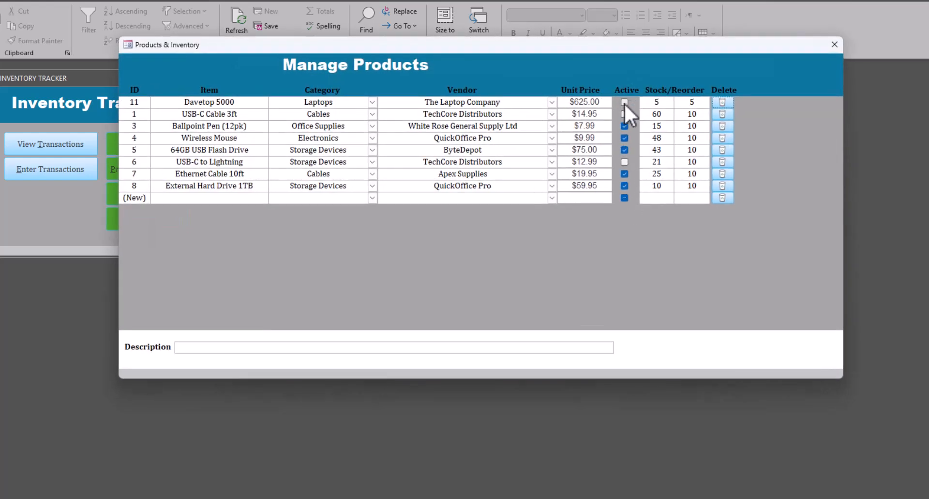
pyautogui.click(625, 102)
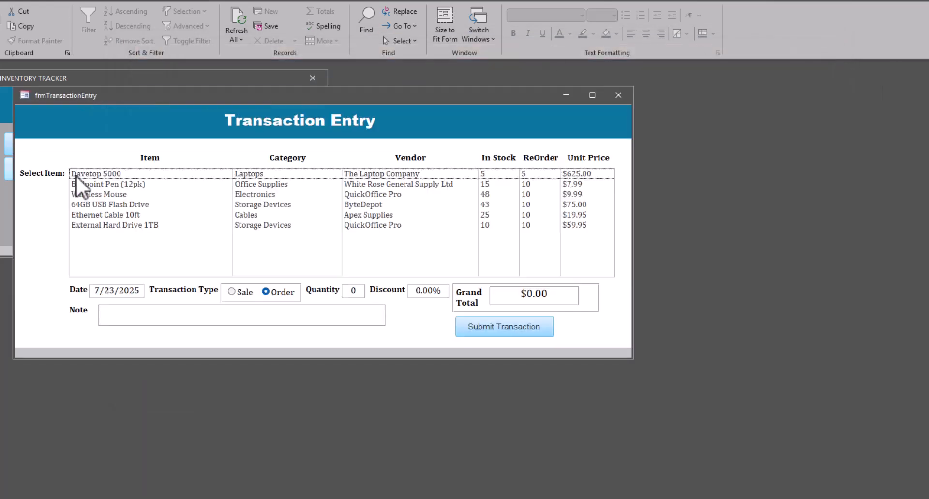
pyautogui.click(95, 173)
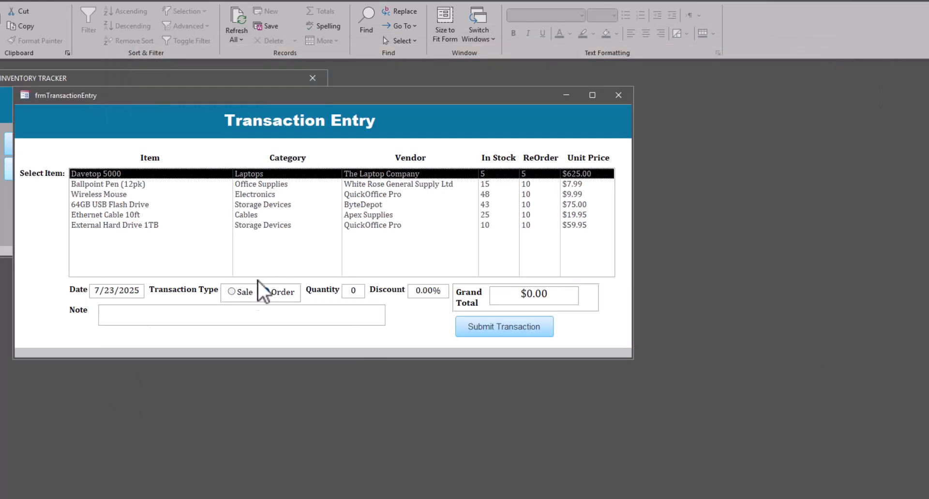
# - Submit a 10-unit Davetop 5000 sale at 10% discount, noted 'Thanks for your order'; dismiss the refusal
pyautogui.click(232, 292)
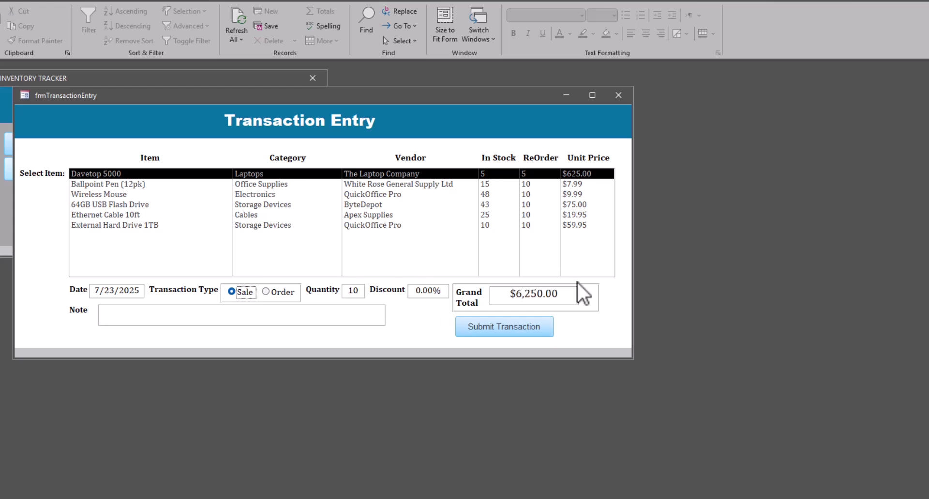
pyautogui.moveTo(558, 240)
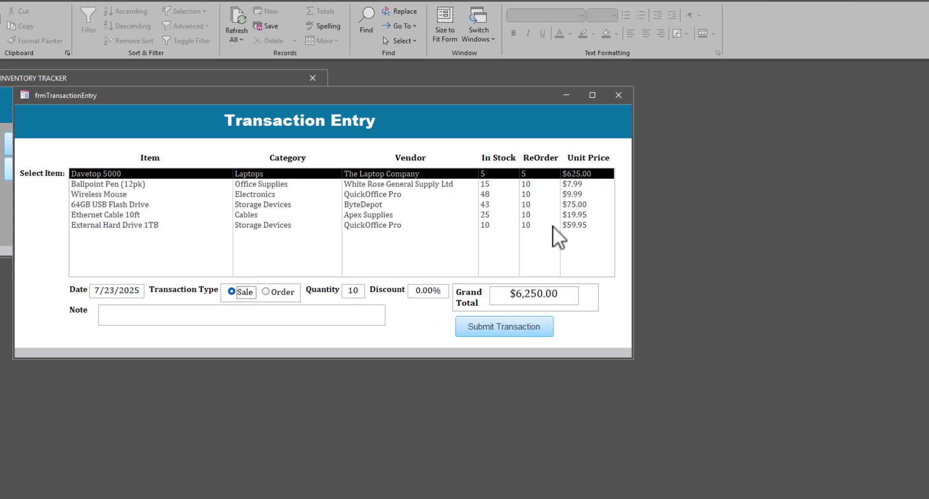
pyautogui.moveTo(555, 295)
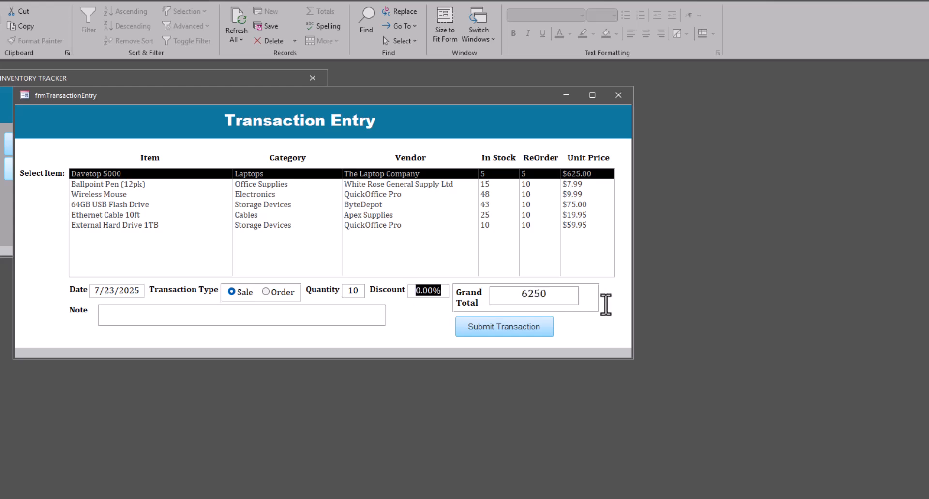
pyautogui.write('1')
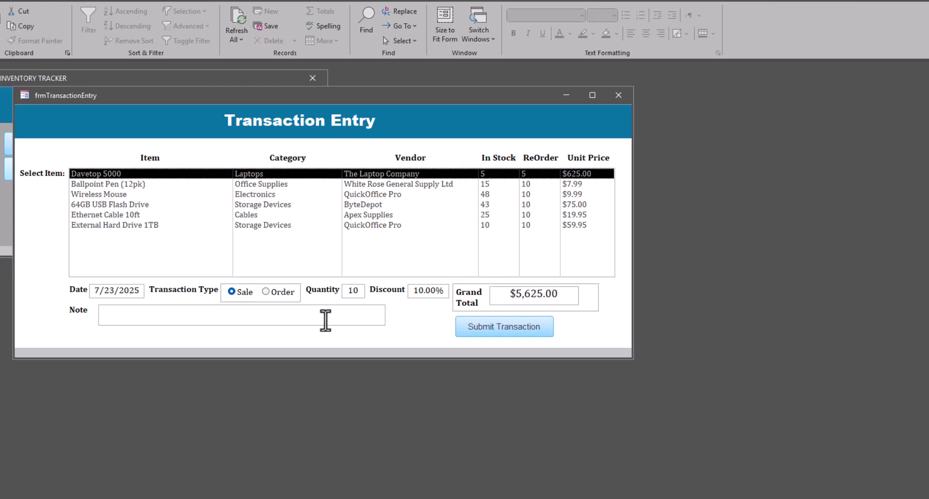
pyautogui.write('tHANKS')
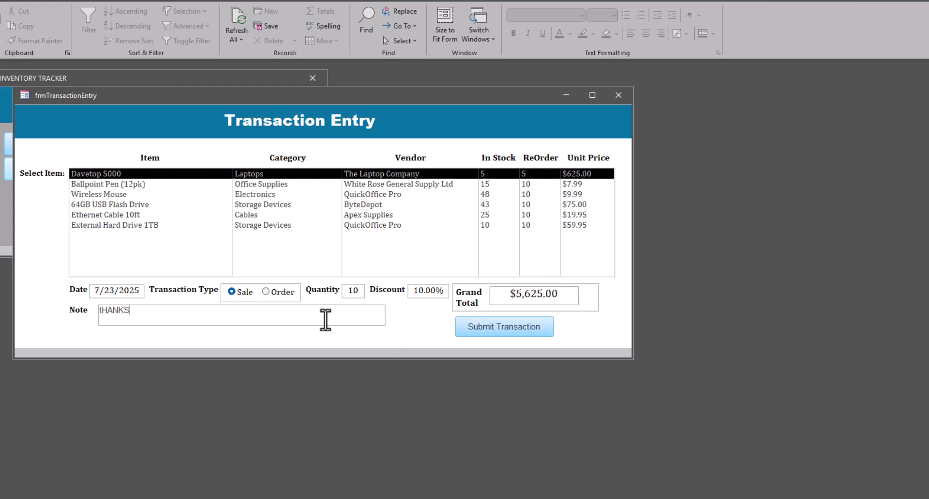
pyautogui.write('Thanks for your order')
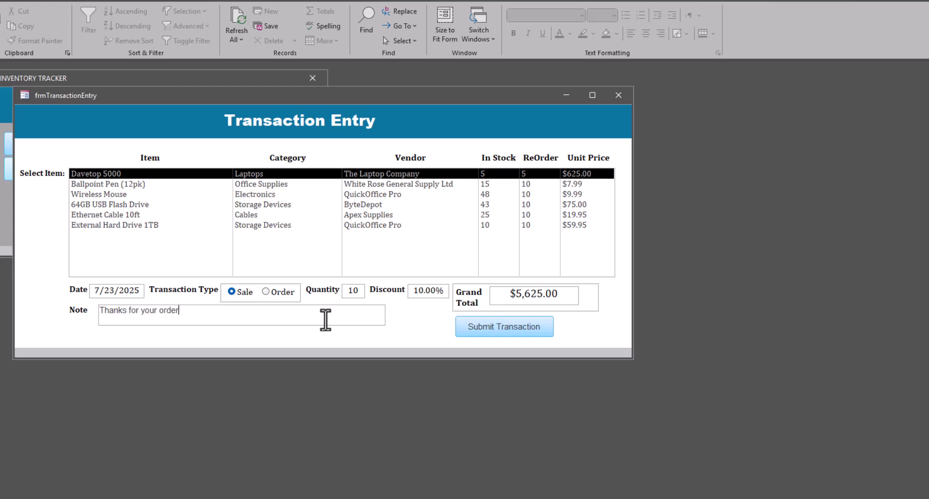
pyautogui.moveTo(487, 338)
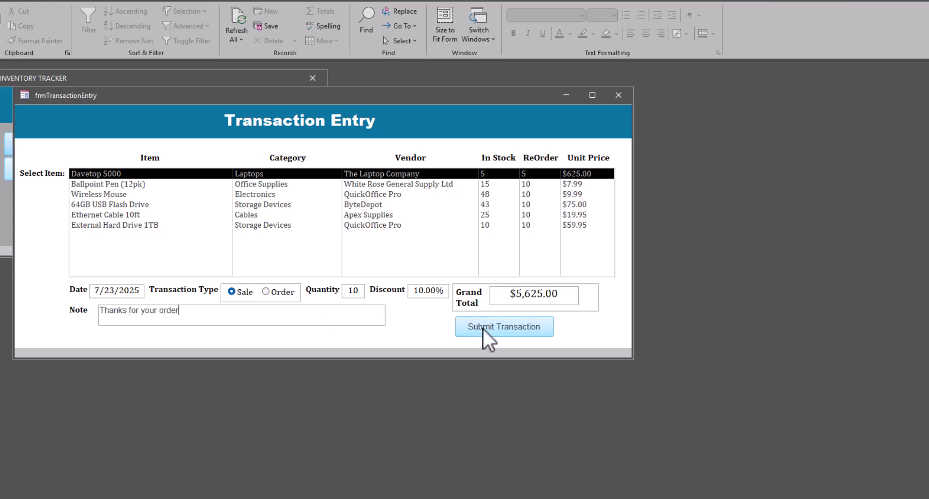
pyautogui.click(503, 326)
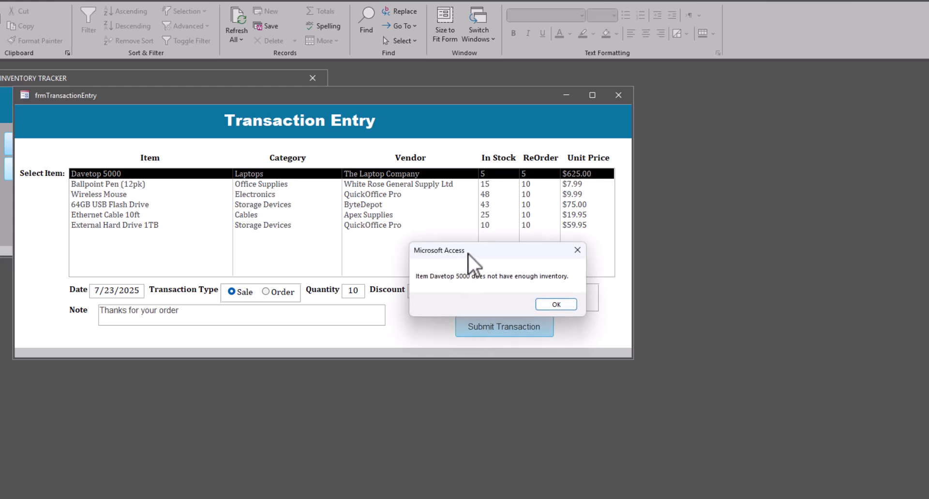
pyautogui.click(554, 303)
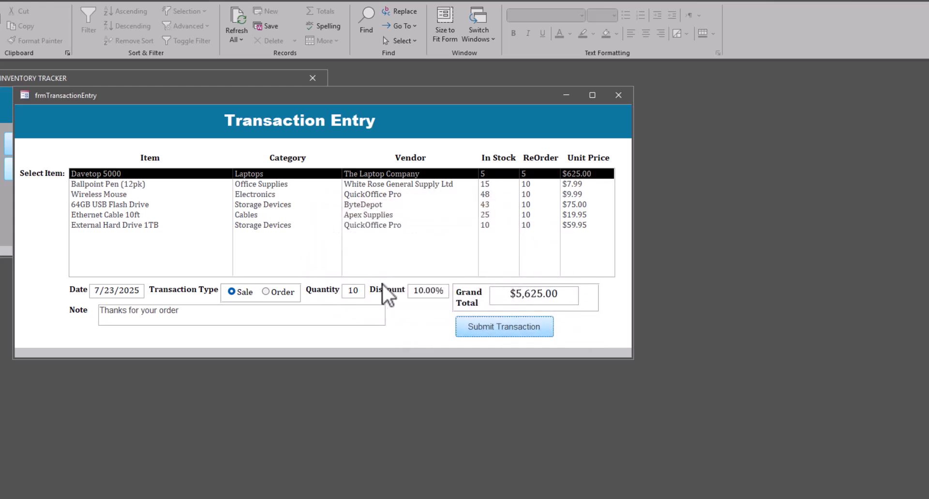
pyautogui.moveTo(415, 230)
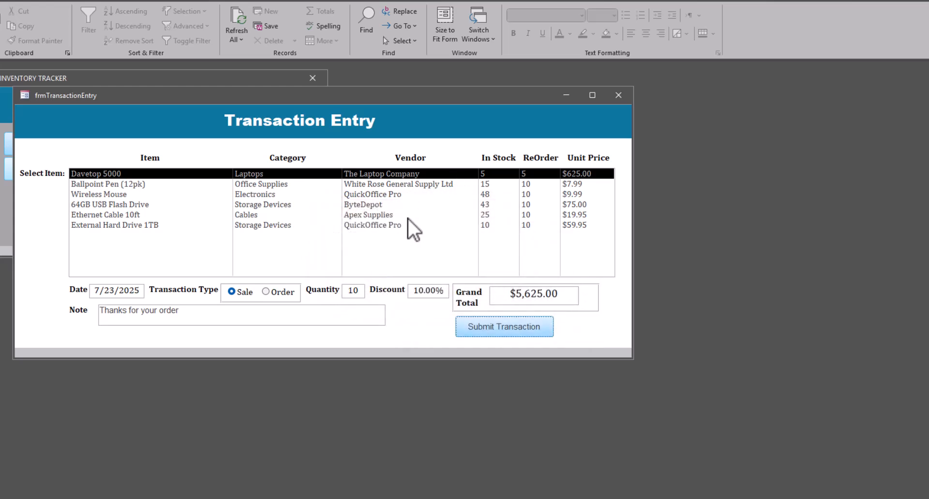
# - Change the transaction to an order of 25 units at 15% discount
pyautogui.click(267, 292)
pyautogui.write('2')
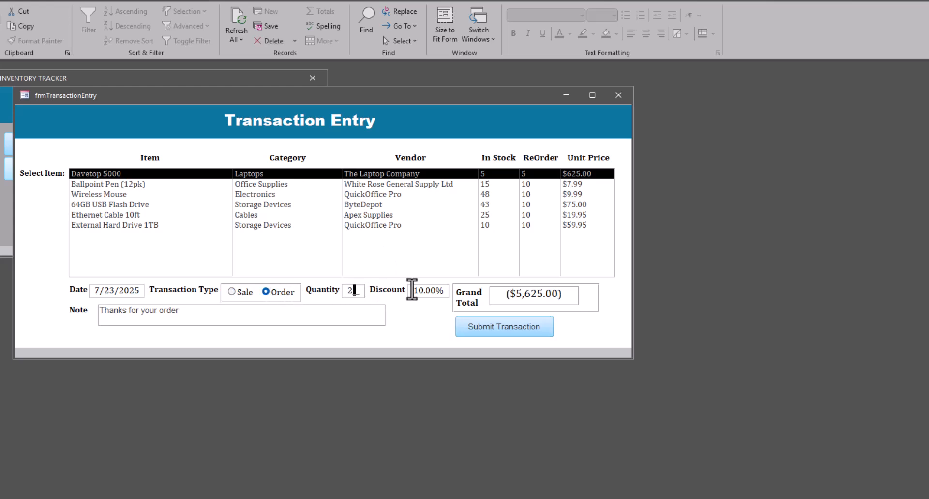
pyautogui.write('5')
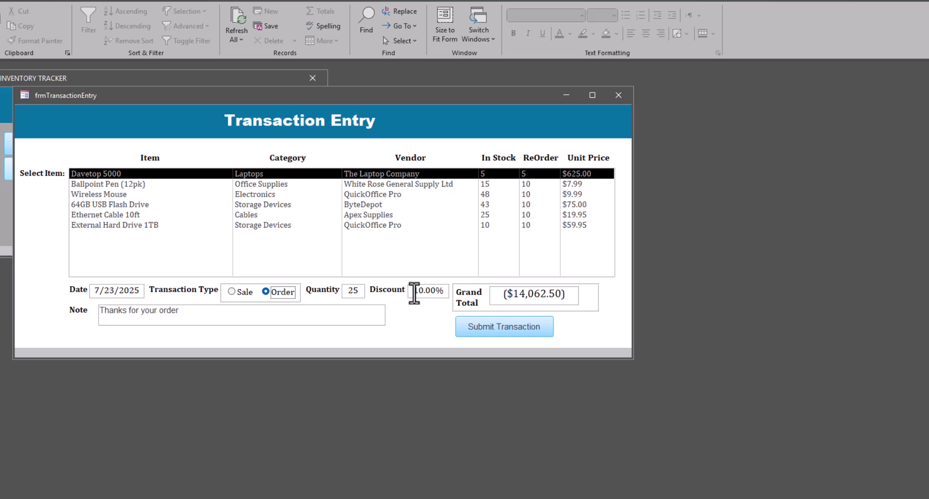
pyautogui.write('10')
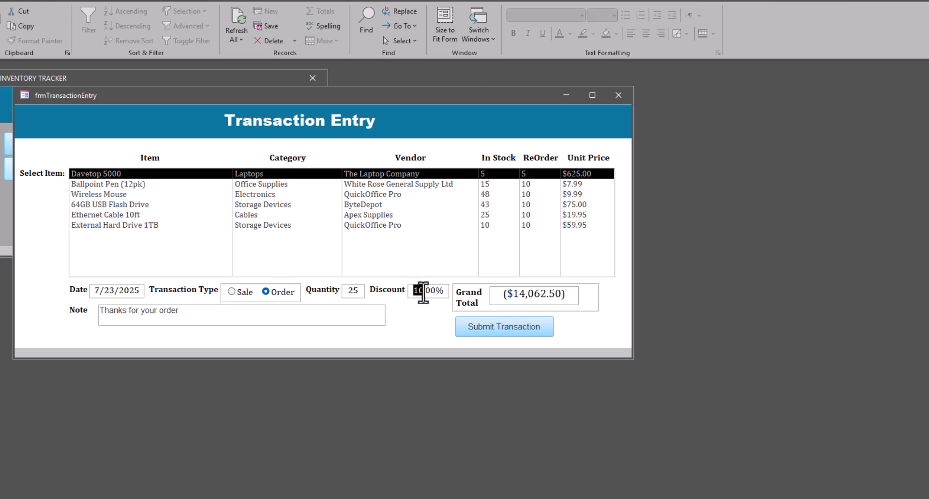
pyautogui.write('15')
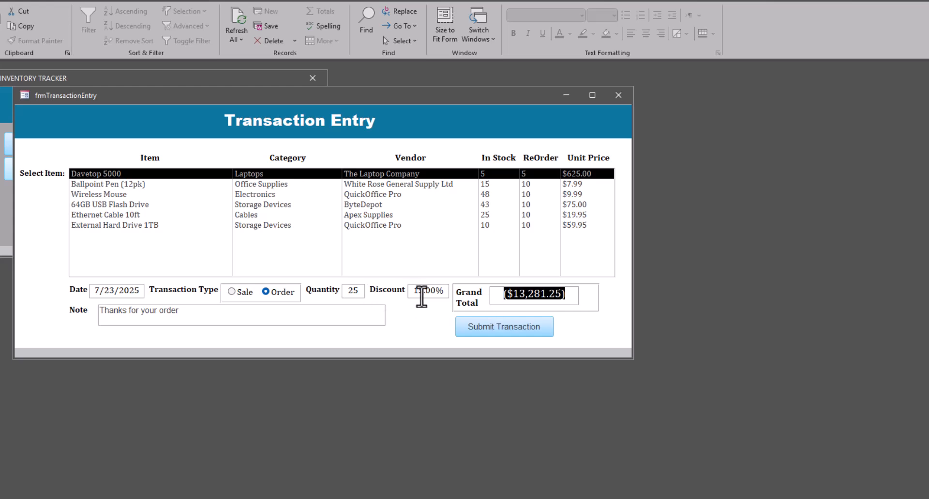
# - Replace the note with 'Restock', submit the order, and acknowledge the confirmation
pyautogui.click(425, 290)
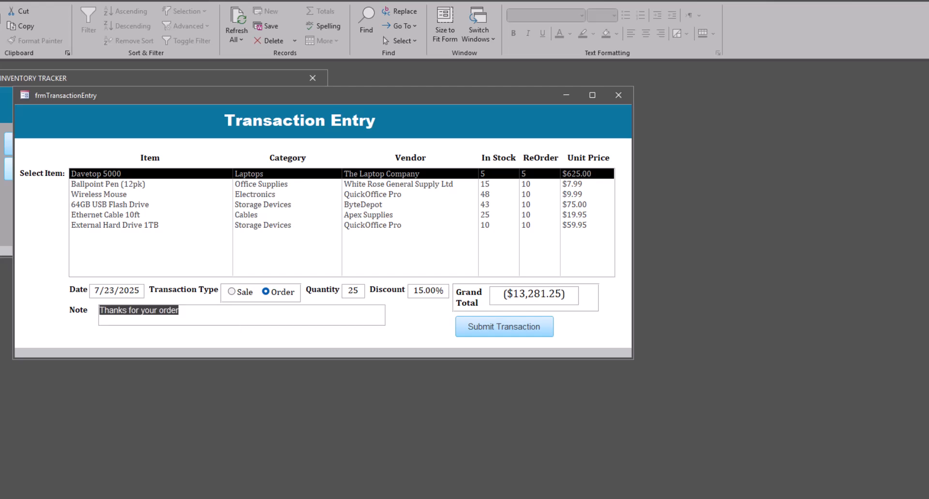
pyautogui.write('Re')
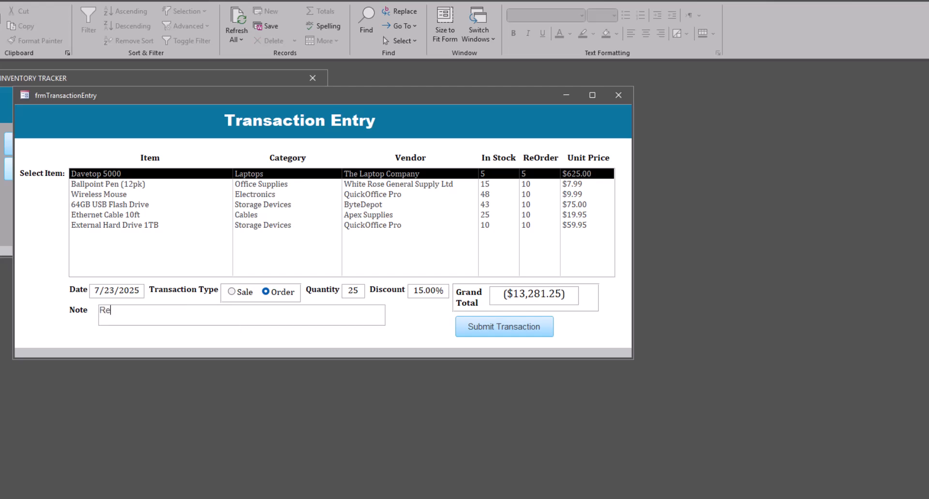
pyautogui.write('stock')
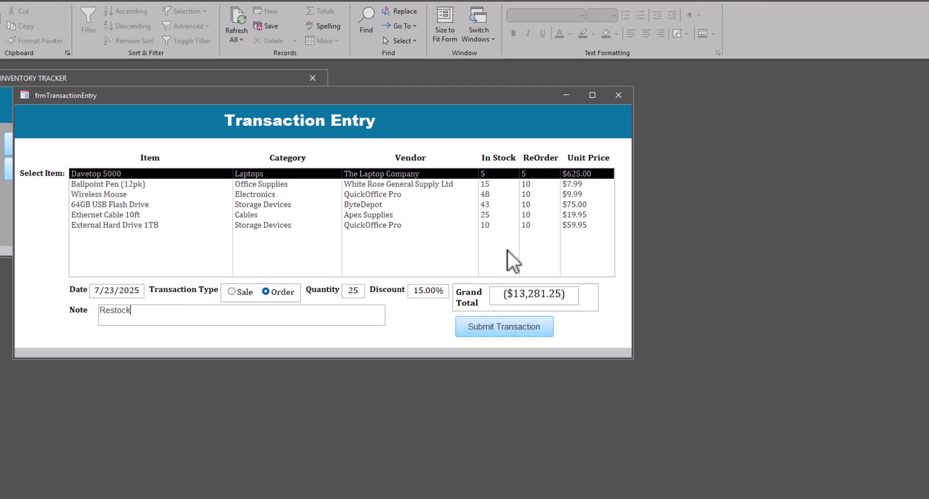
pyautogui.click(504, 326)
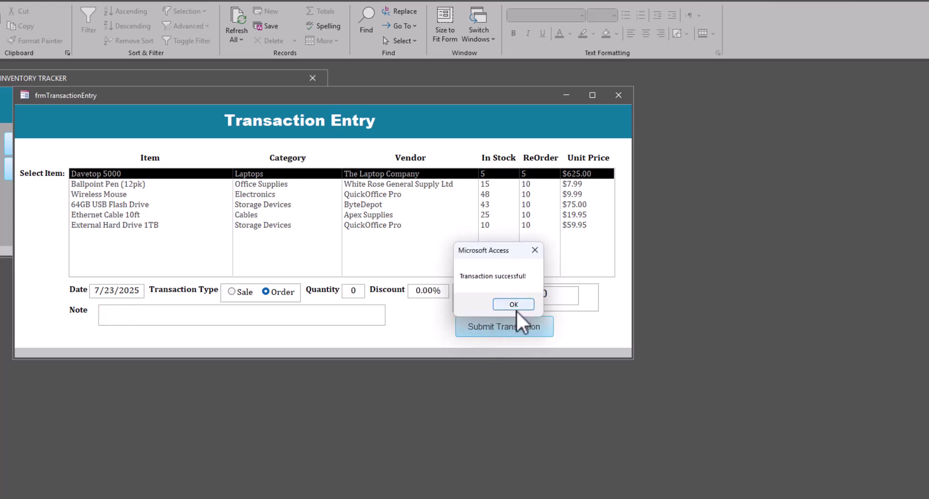
pyautogui.click(513, 303)
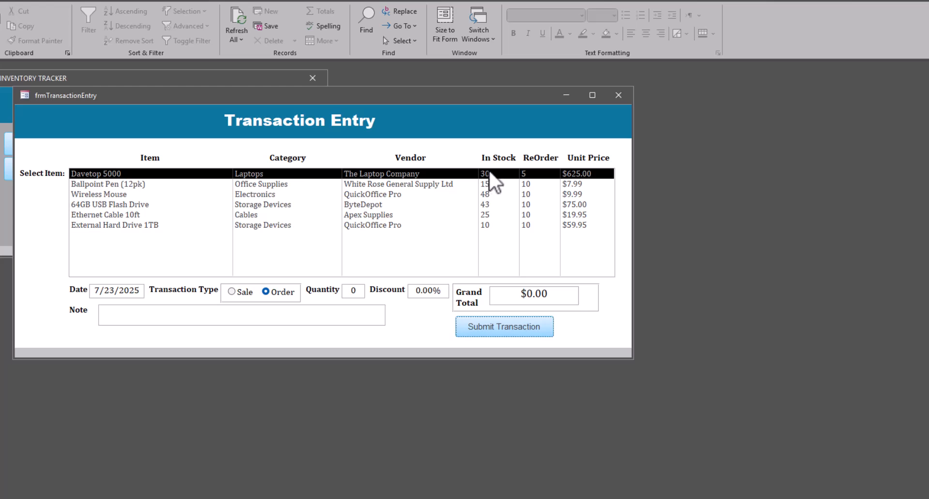
pyautogui.moveTo(502, 184)
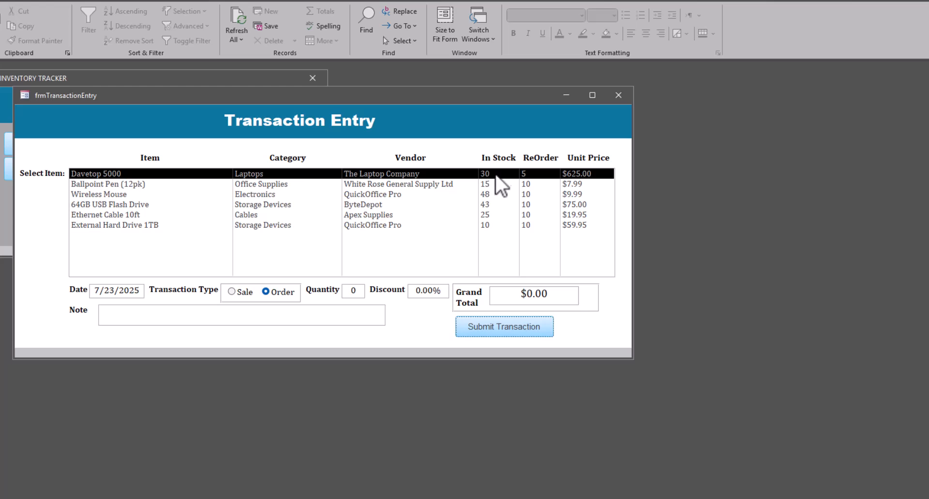
pyautogui.moveTo(233, 297)
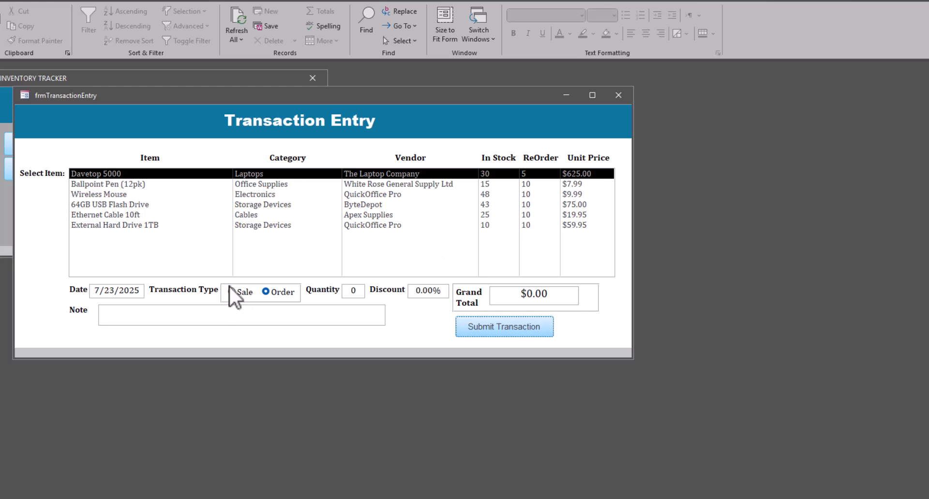
# - Submit a Davetop 5000 sale of 10 units at 10% discount, totaling $5,625.00
pyautogui.click(233, 292)
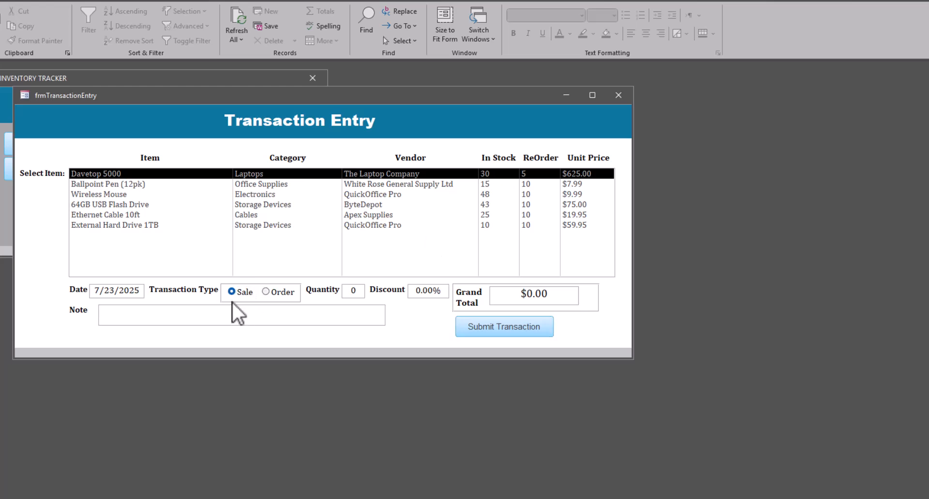
pyautogui.click(353, 290)
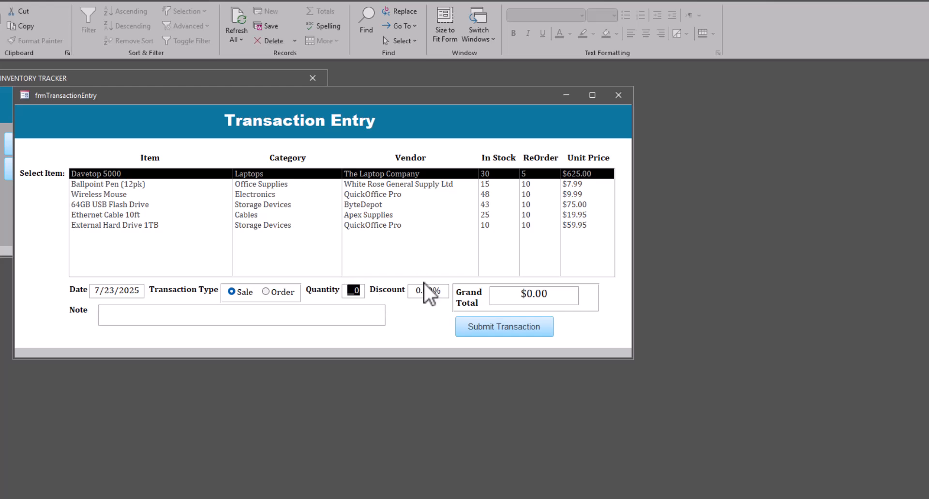
pyautogui.write('10')
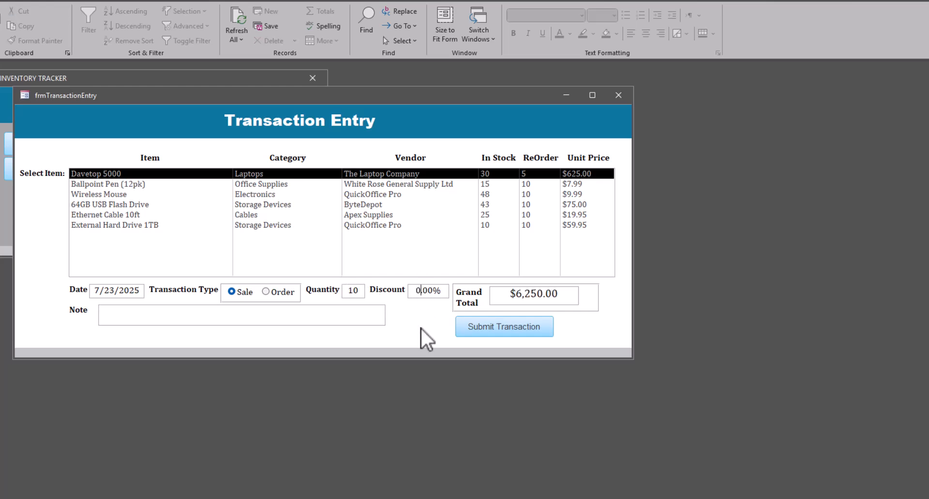
pyautogui.write('10')
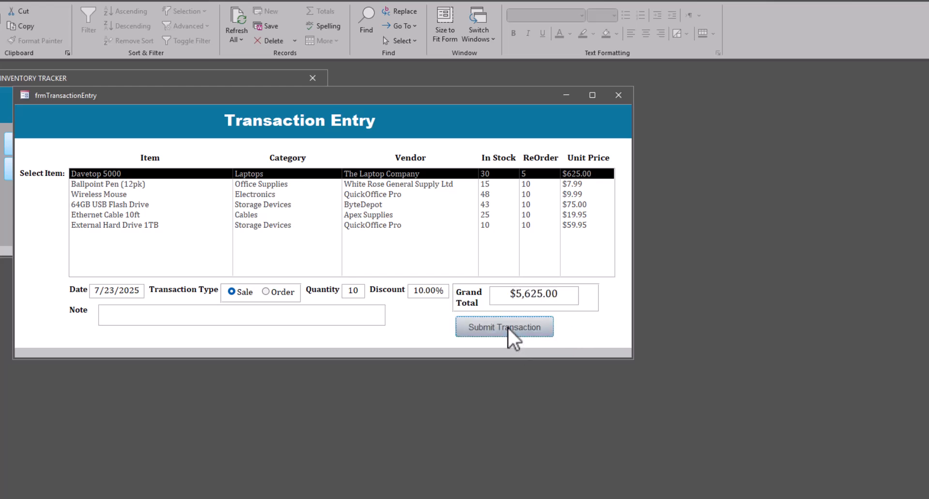
pyautogui.click(504, 326)
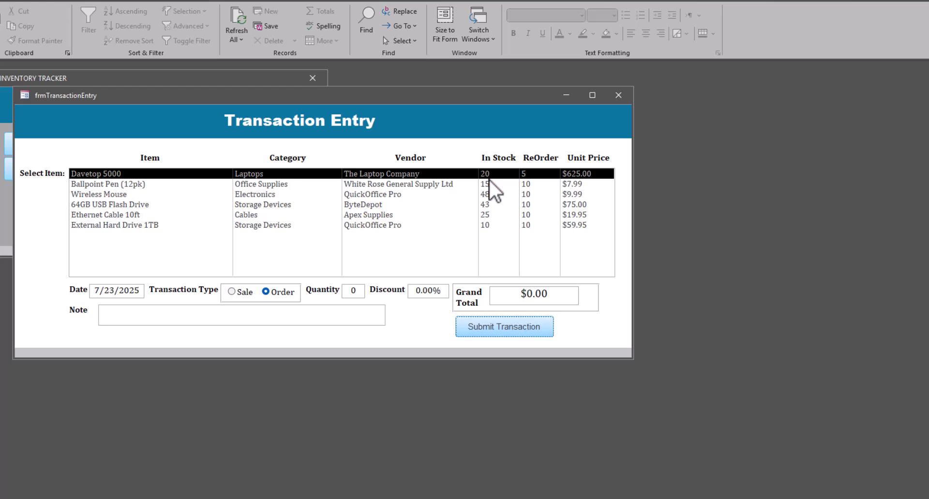
pyautogui.moveTo(212, 199)
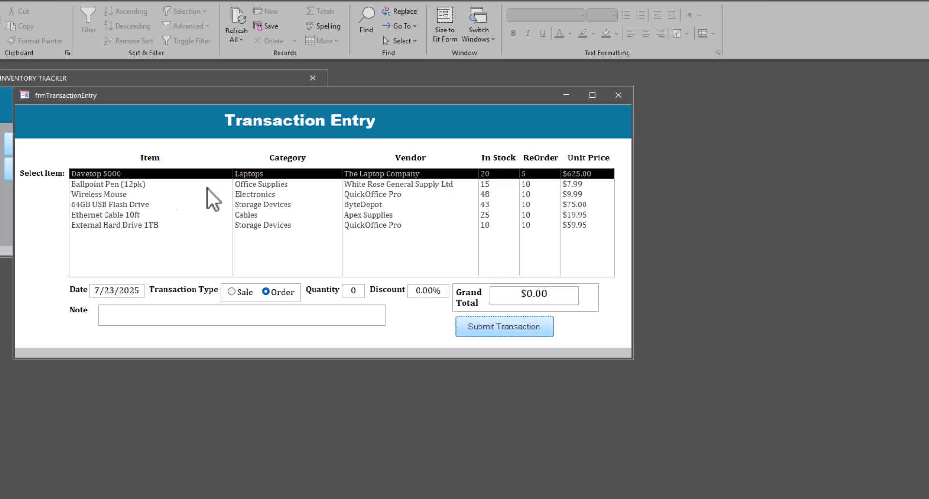
pyautogui.moveTo(195, 229)
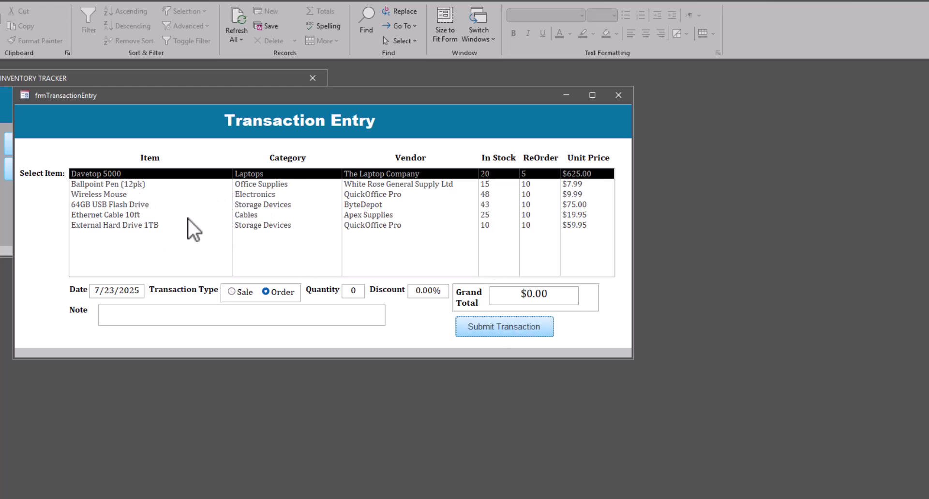
# - Sell 2 External Hard Drive 1TB units for $119.90 and acknowledge the confirmation
pyautogui.click(119, 224)
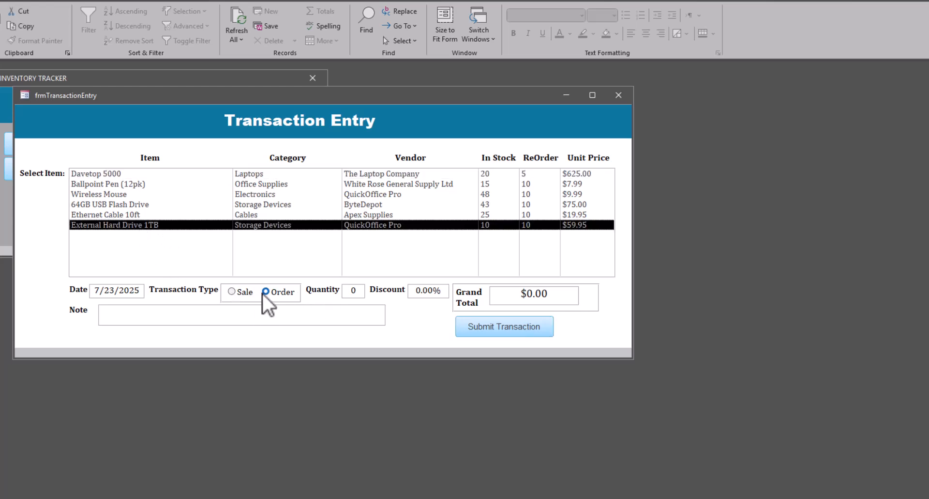
pyautogui.click(236, 292)
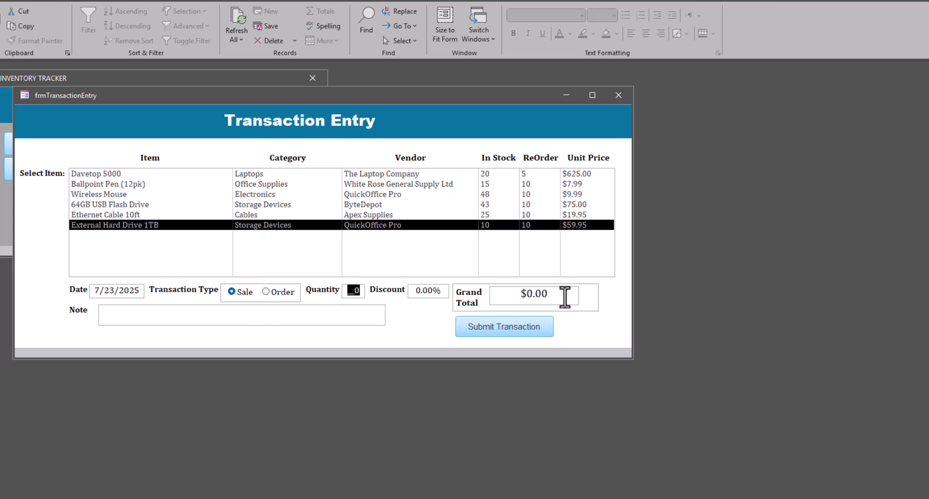
pyautogui.write('2')
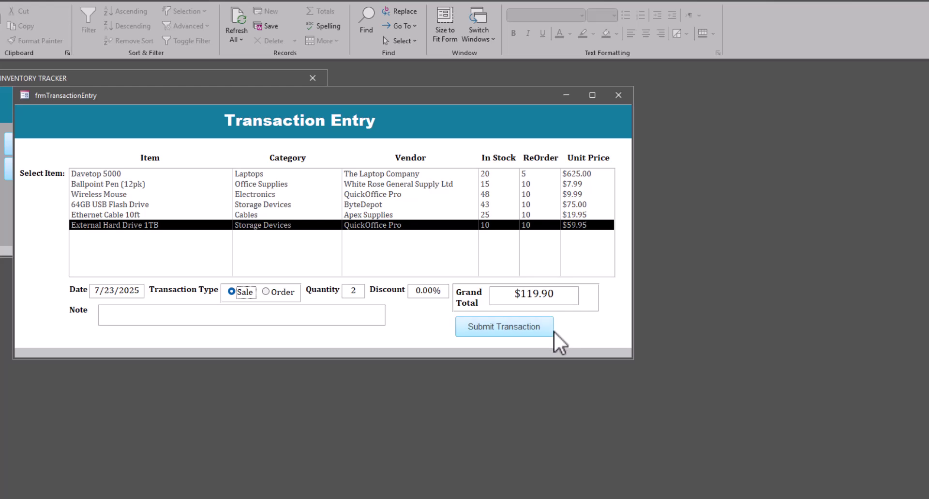
pyautogui.moveTo(541, 240)
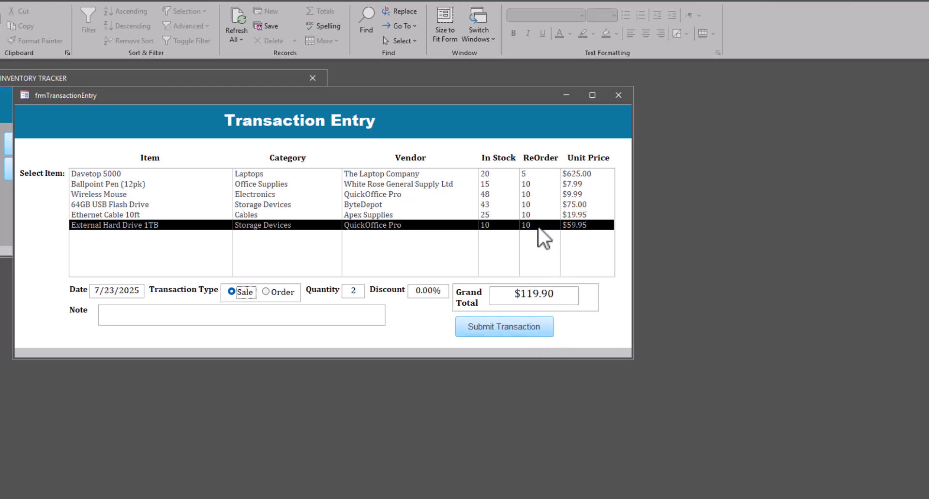
pyautogui.moveTo(512, 336)
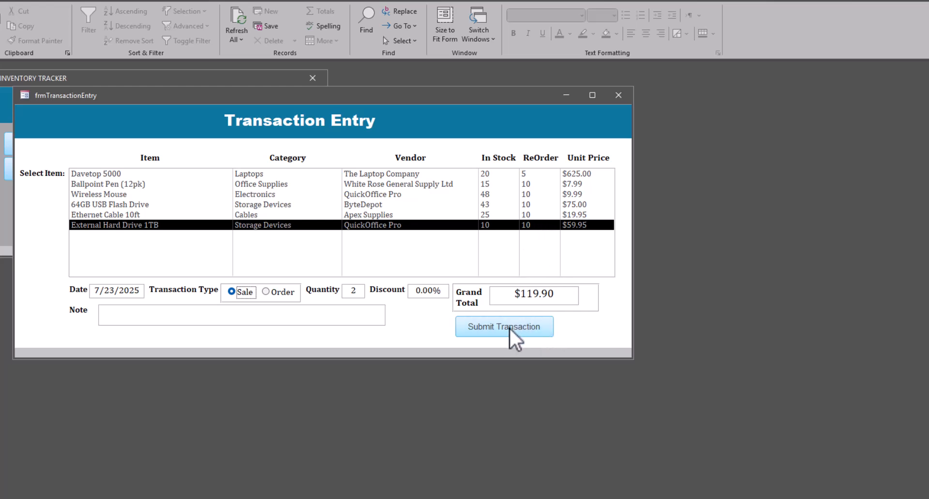
pyautogui.click(504, 326)
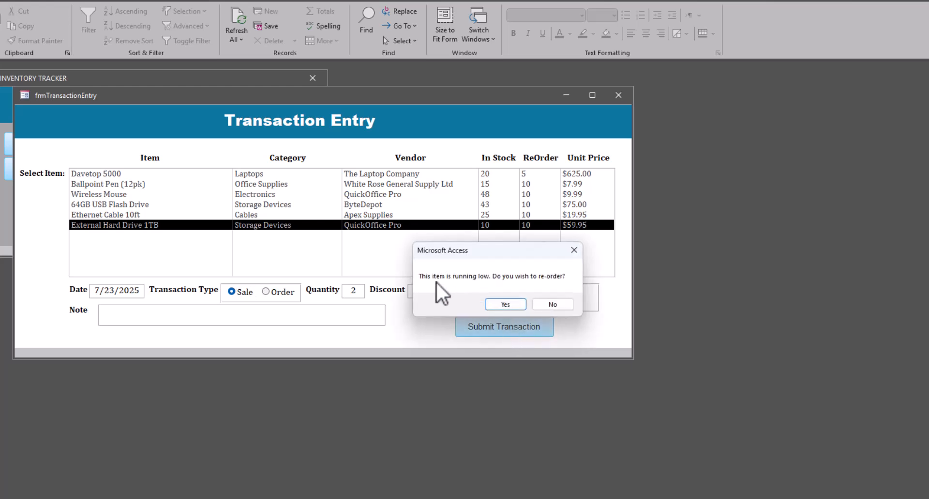
pyautogui.moveTo(468, 287)
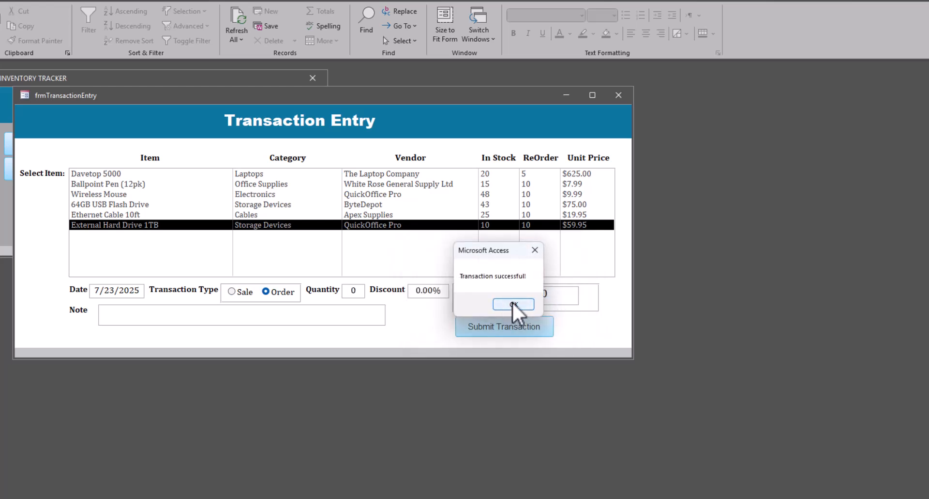
pyautogui.click(512, 303)
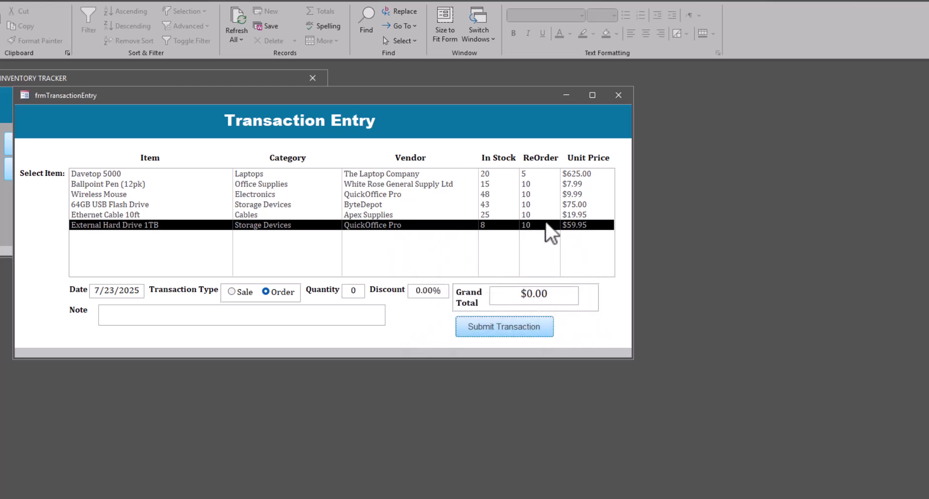
pyautogui.moveTo(496, 234)
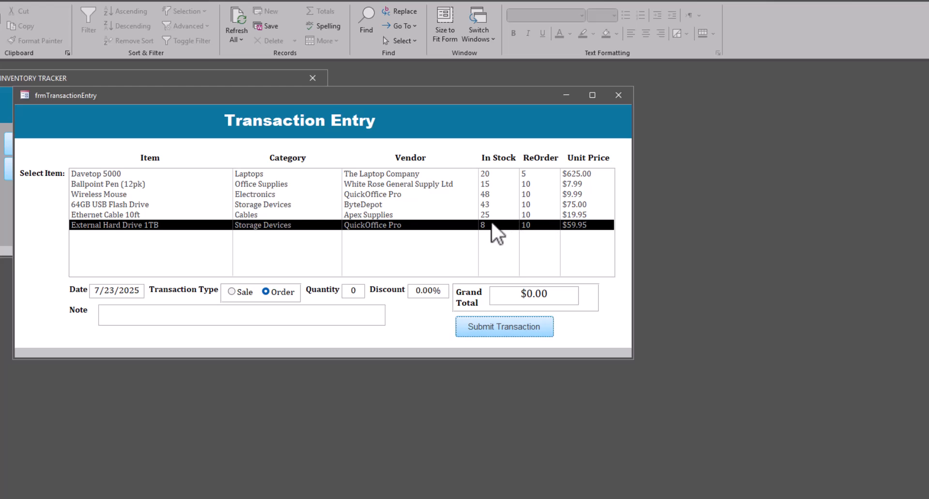
pyautogui.moveTo(493, 235)
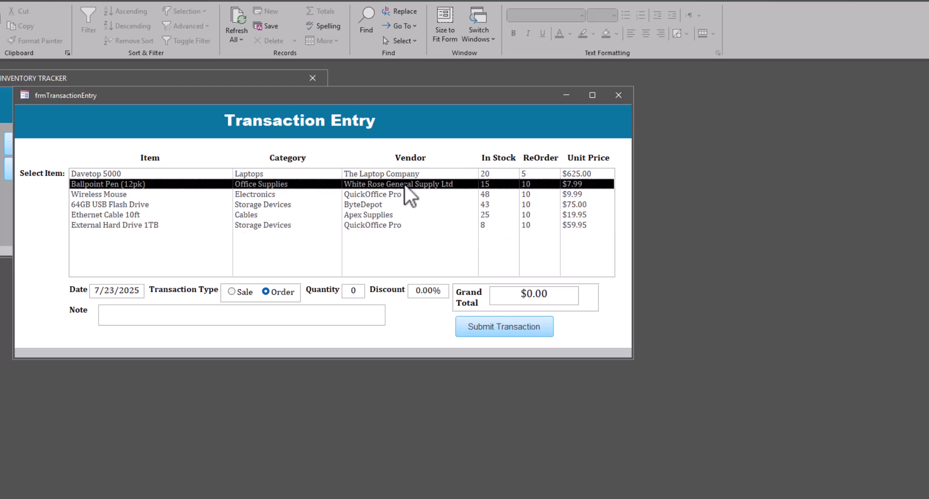
# - Submit the 12-unit Ballpoint Pen (12pk) sale and accept the low-stock re-order prompt
pyautogui.click(231, 292)
pyautogui.write('1')
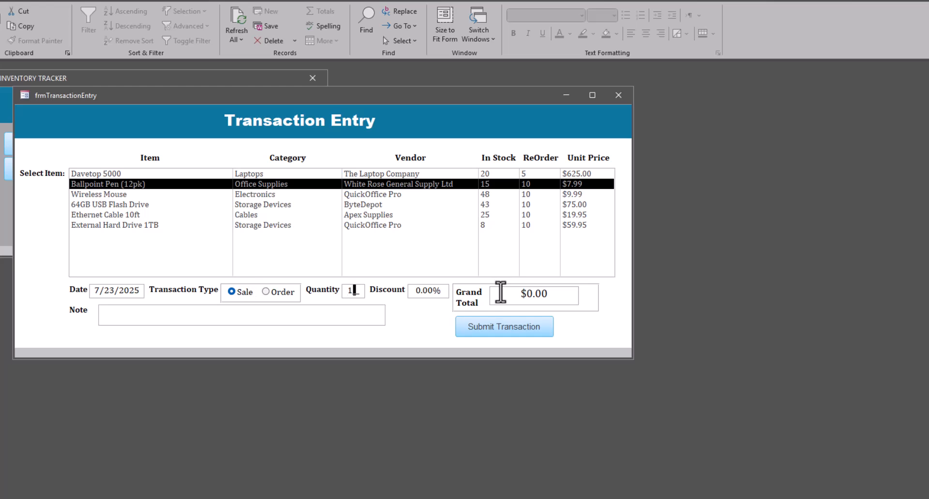
pyautogui.click(504, 327)
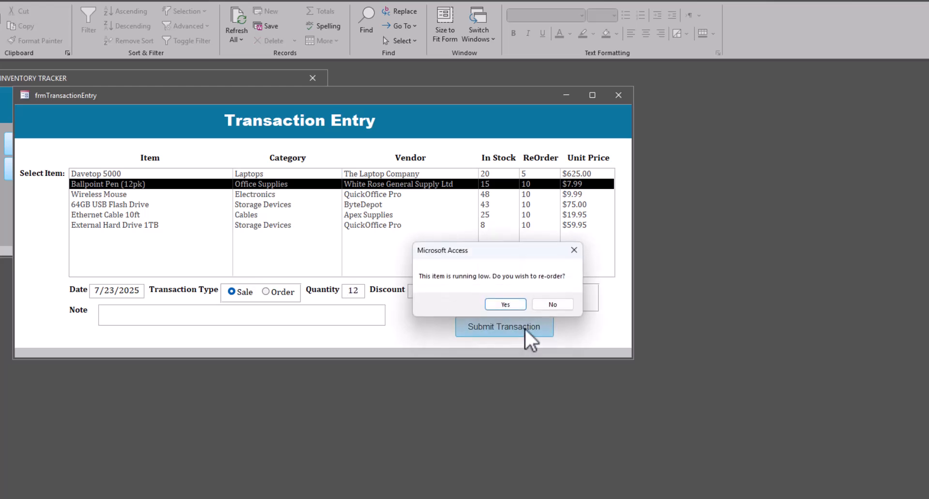
pyautogui.moveTo(507, 261)
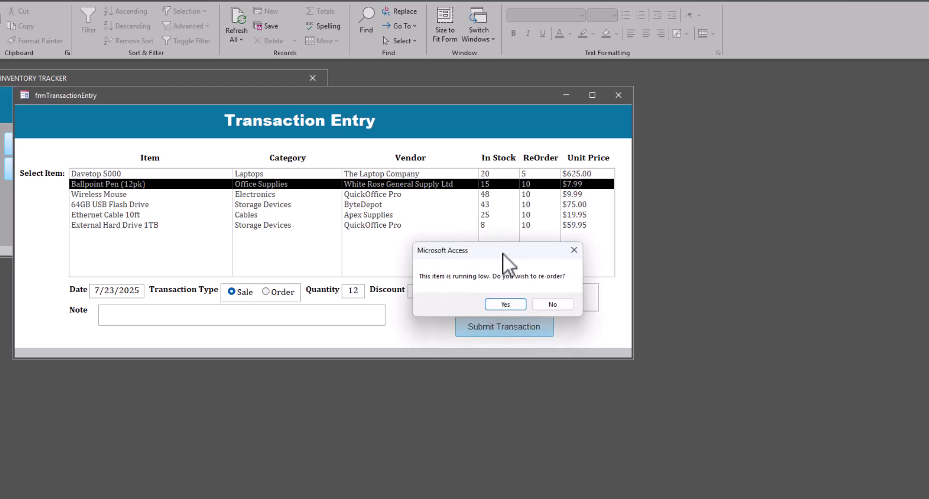
pyautogui.moveTo(542, 198)
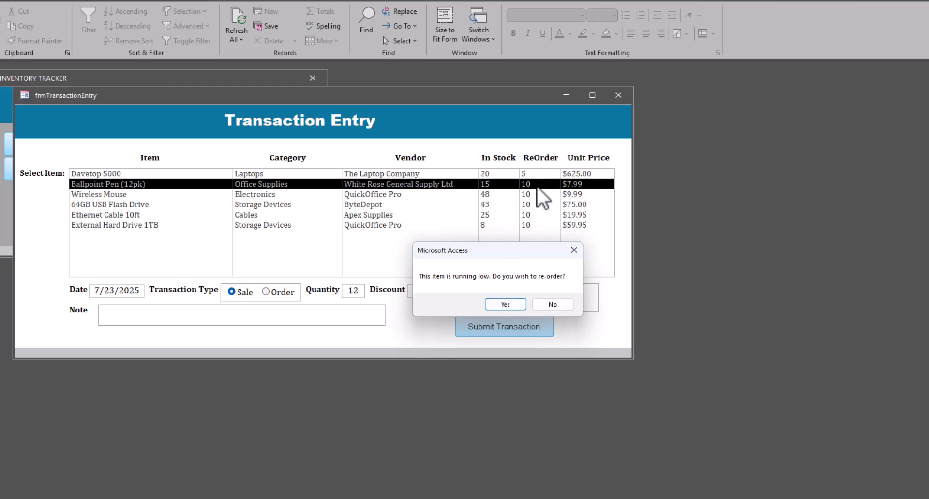
pyautogui.moveTo(536, 200)
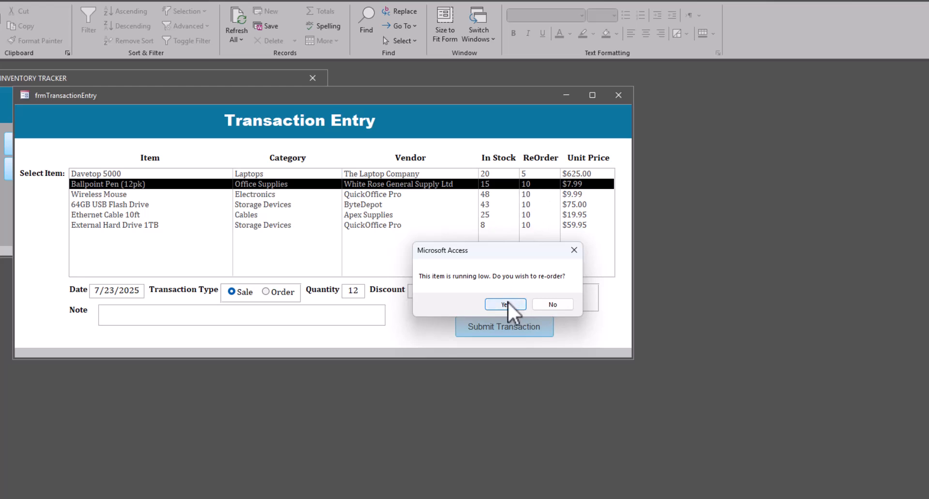
pyautogui.moveTo(358, 299)
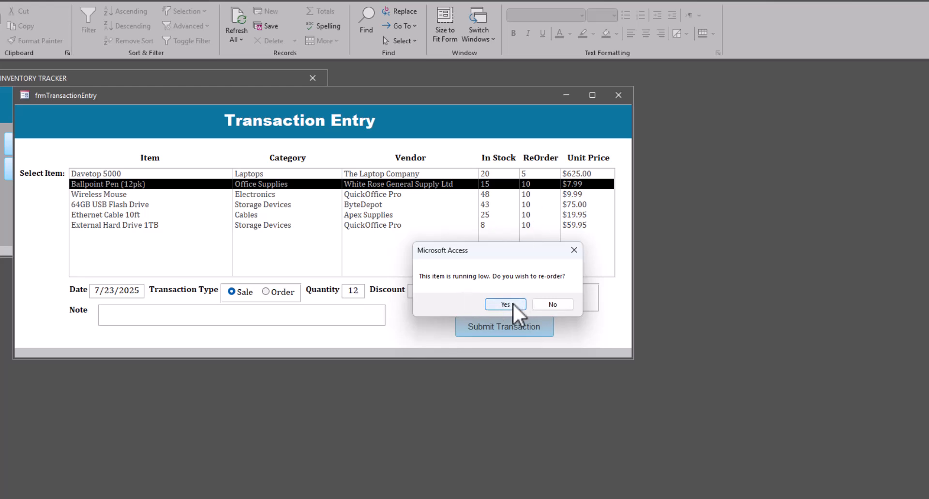
pyautogui.click(505, 304)
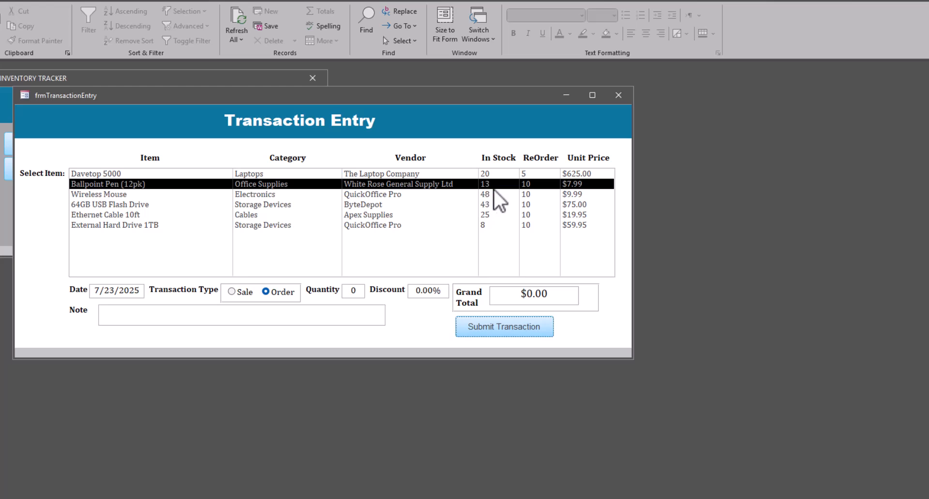
pyautogui.moveTo(619, 95)
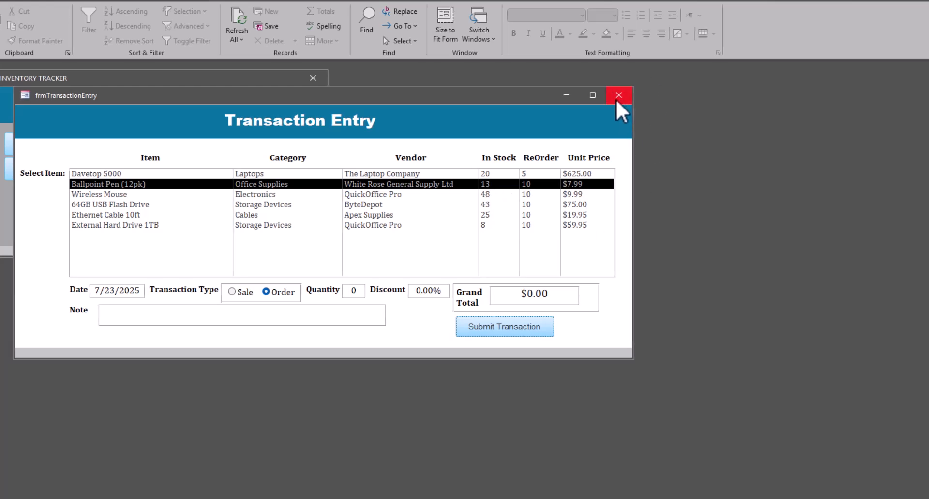
# - Run the Transactions Report for item Ethernet Cable 10ft from the Reports menu
pyautogui.click(619, 95)
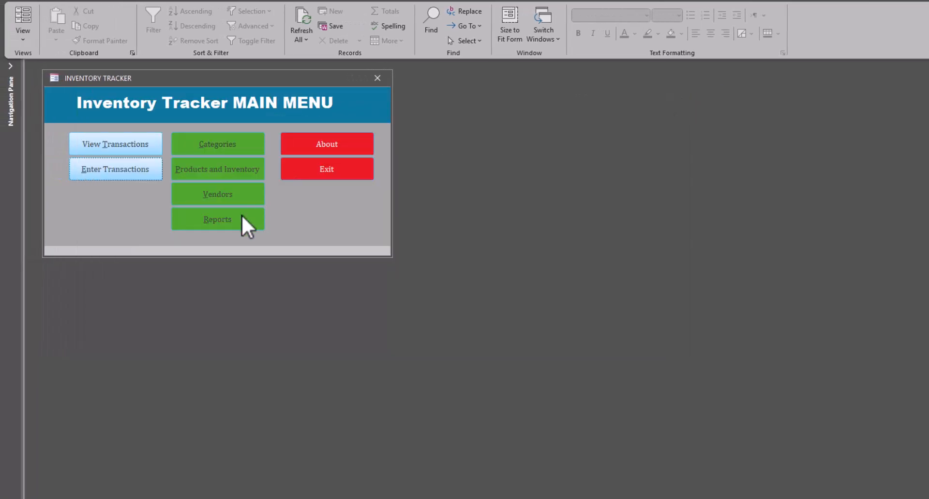
pyautogui.click(217, 219)
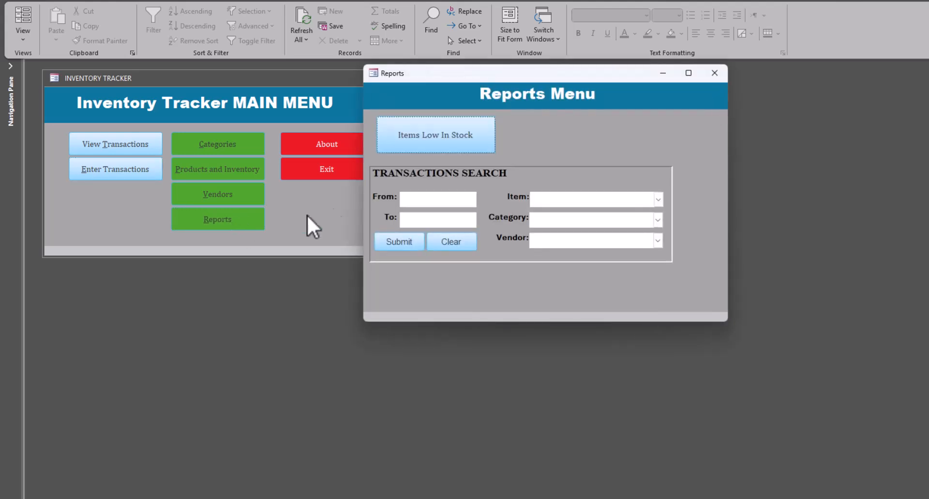
pyautogui.moveTo(509, 216)
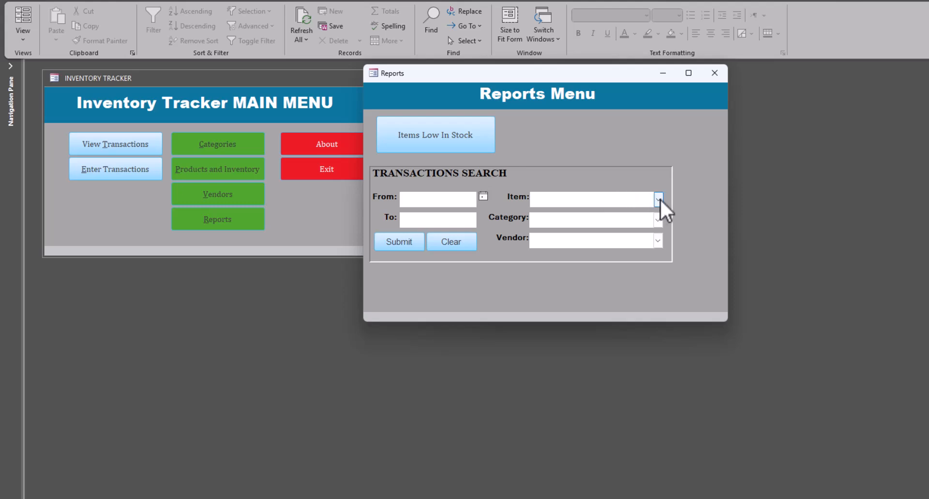
pyautogui.click(658, 198)
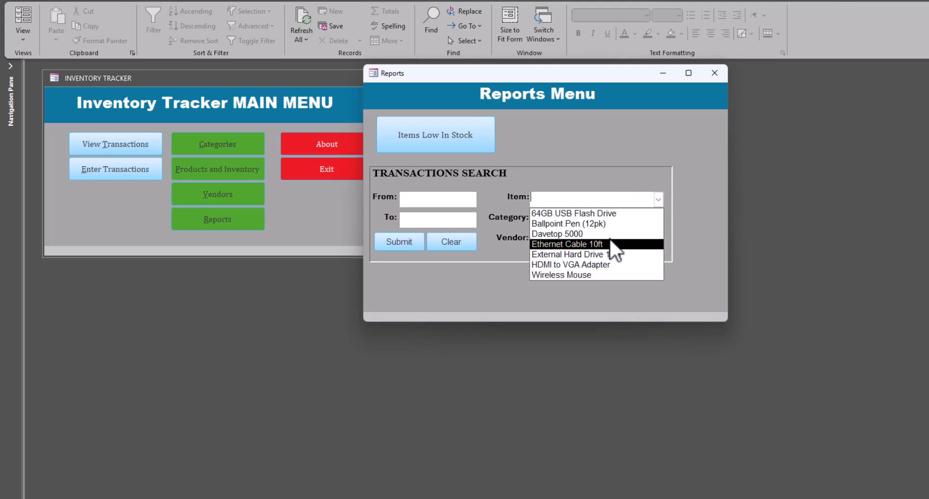
pyautogui.click(567, 244)
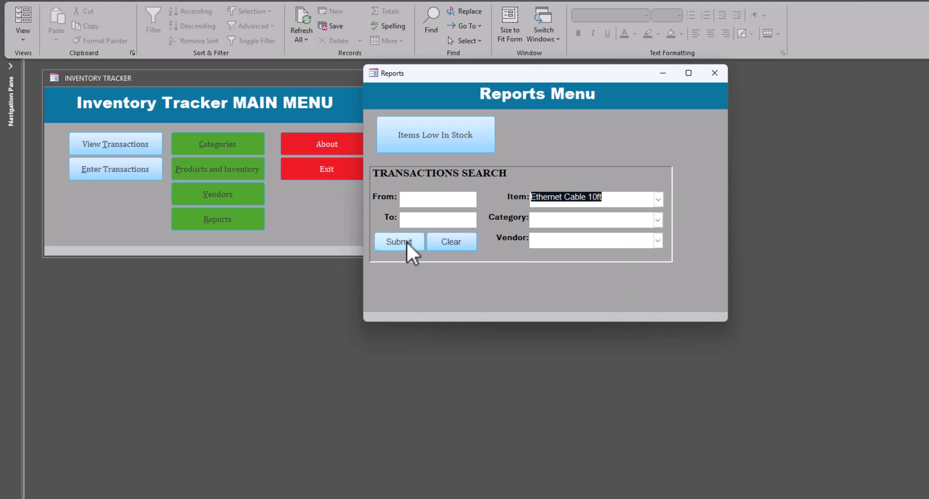
pyautogui.moveTo(403, 160)
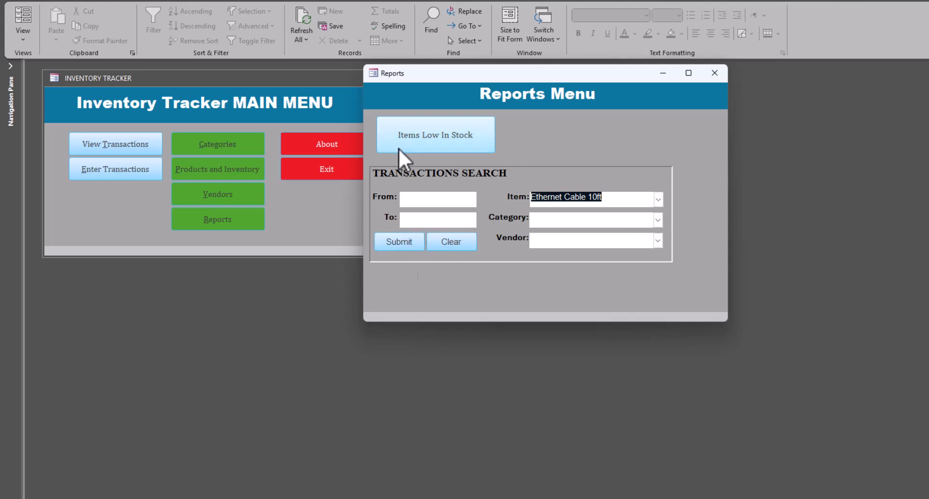
pyautogui.moveTo(399, 246)
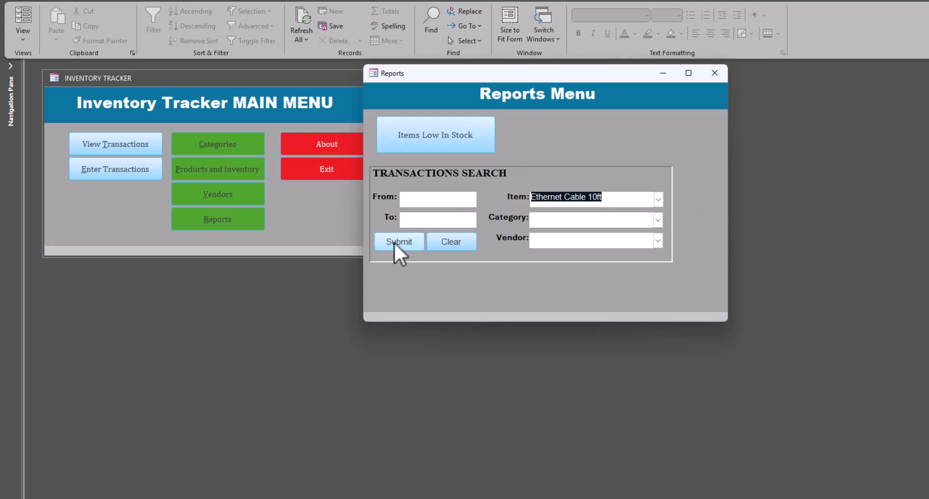
pyautogui.click(399, 242)
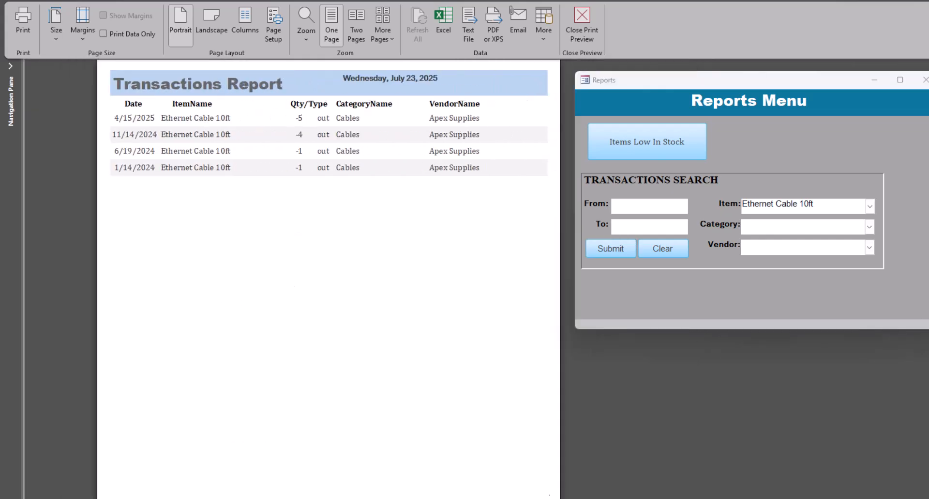
# - View the Davetop 5000 report (10-unit sale, 25-unit order), then close it
pyautogui.click(581, 22)
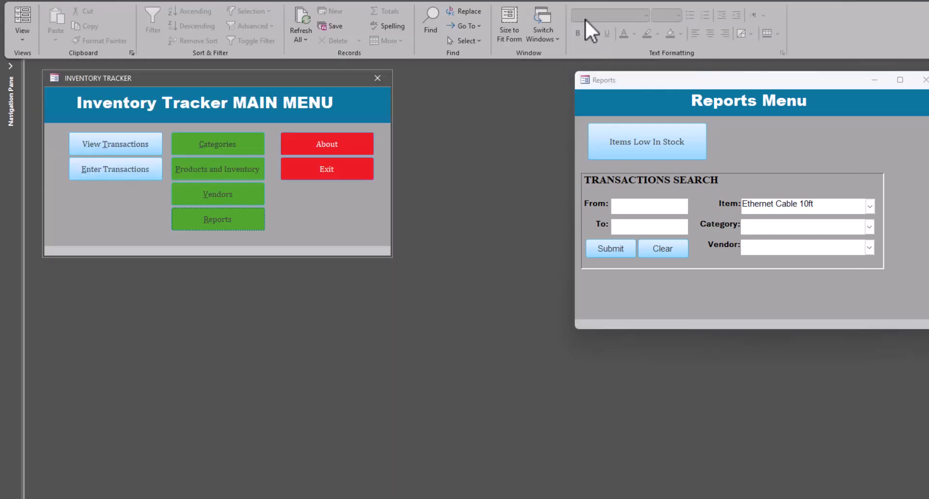
pyautogui.click(869, 205)
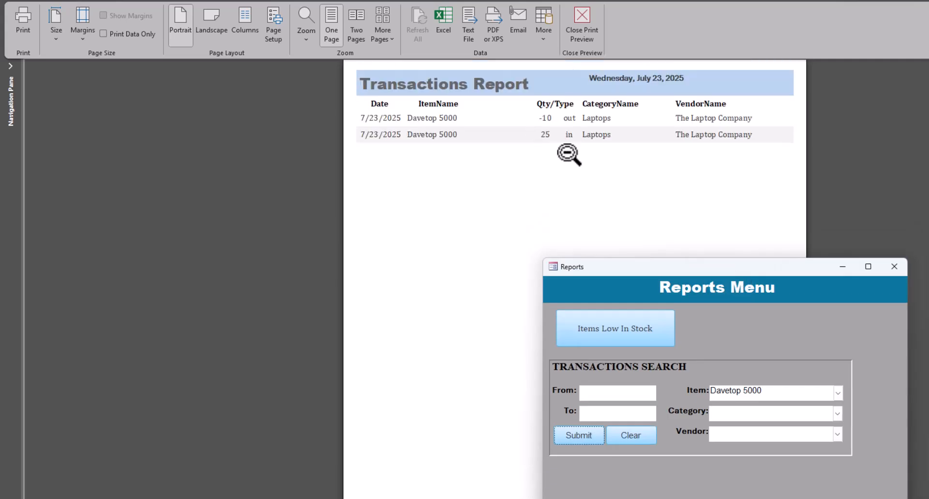
pyautogui.moveTo(563, 177)
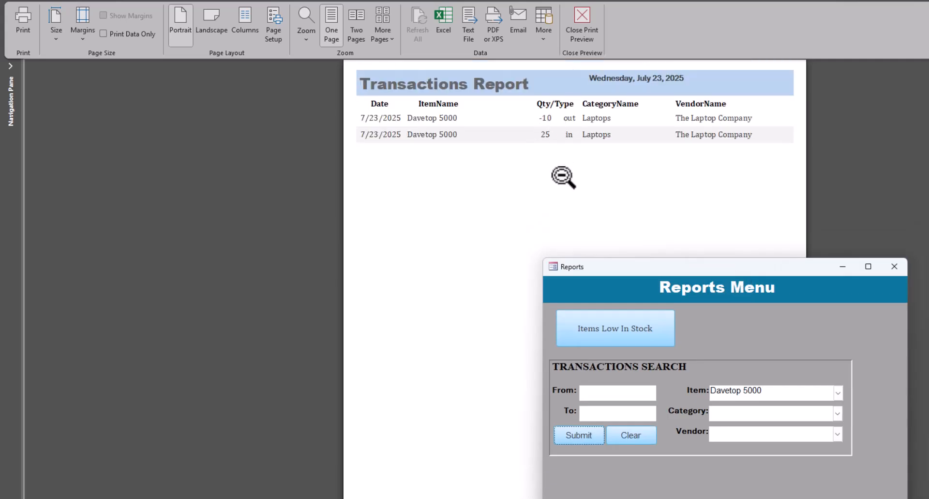
pyautogui.moveTo(563, 121)
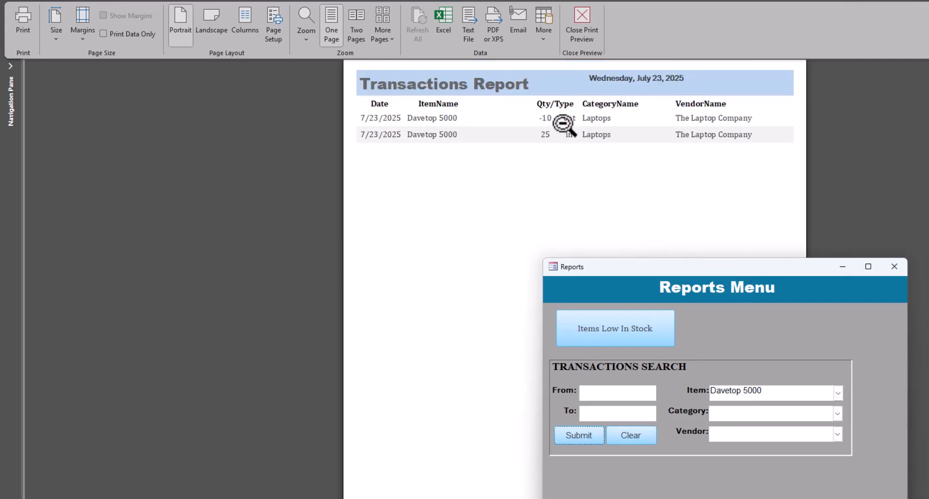
pyautogui.moveTo(572, 106)
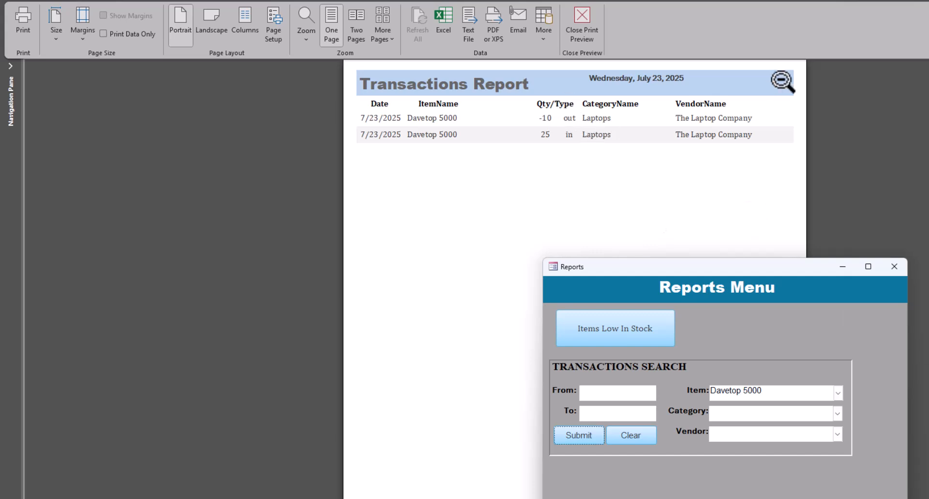
pyautogui.click(582, 22)
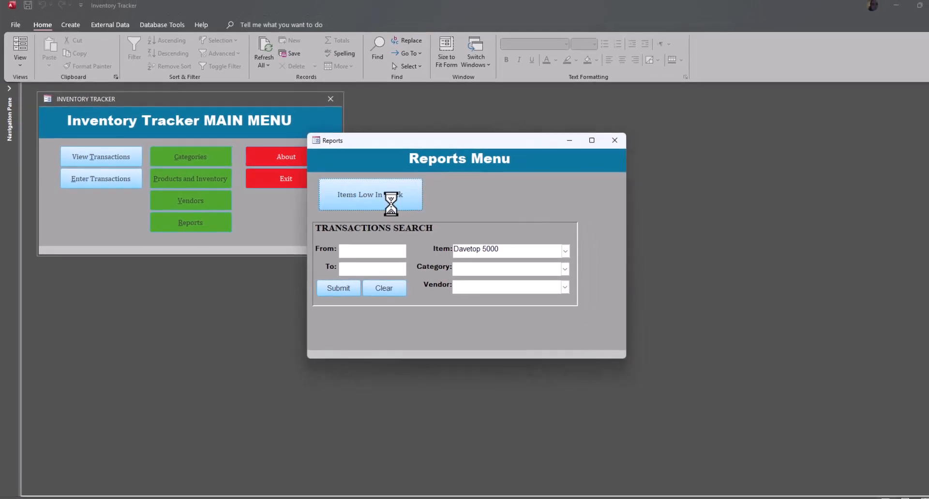
# - Preview Items Low In Stock showing External Hard Drive 1TB (stock 8), then close it
pyautogui.click(369, 194)
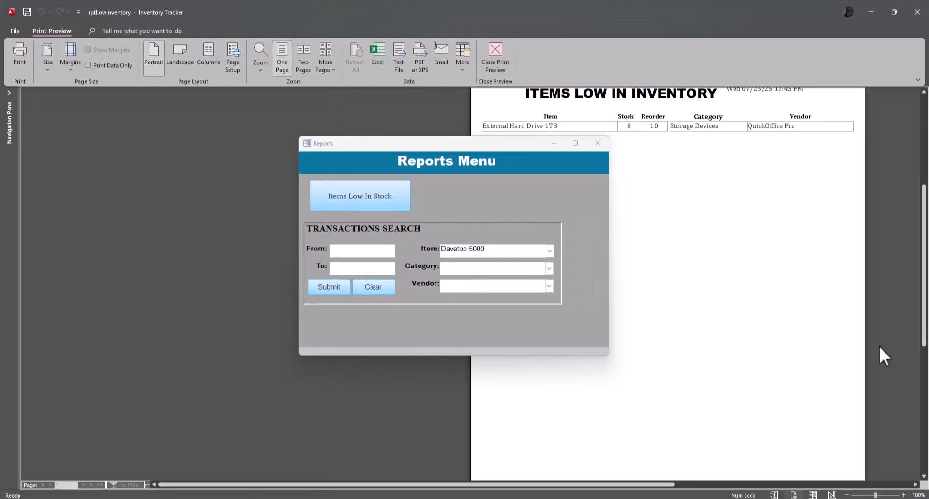
pyautogui.moveTo(454, 143); pyautogui.dragTo(318, 116)
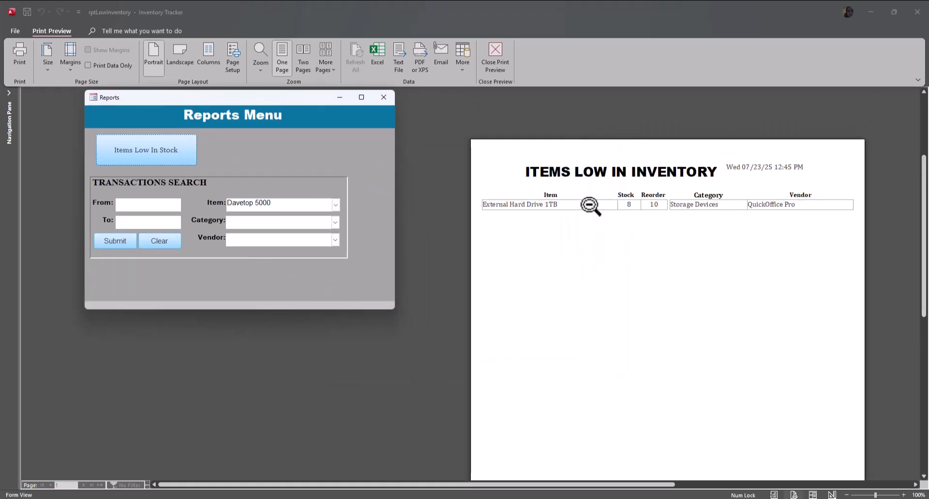
pyautogui.moveTo(650, 221)
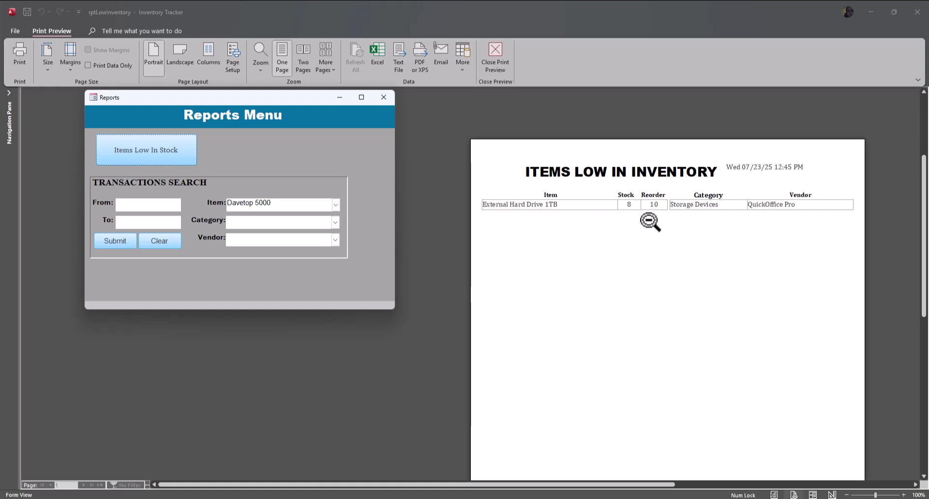
pyautogui.moveTo(641, 239)
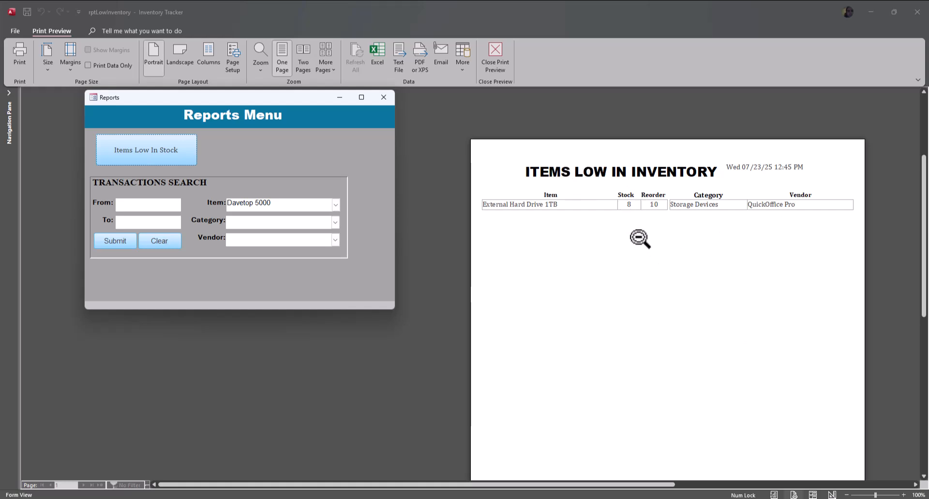
pyautogui.moveTo(679, 267)
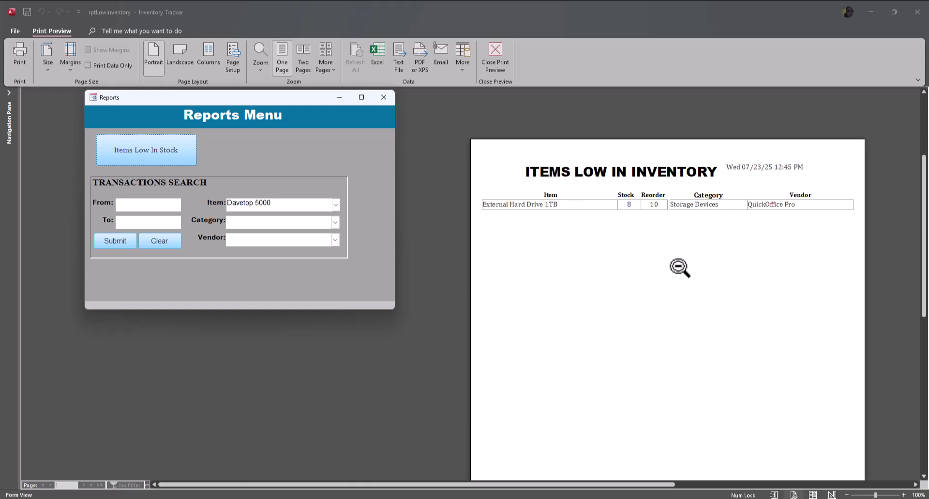
pyautogui.moveTo(544, 39)
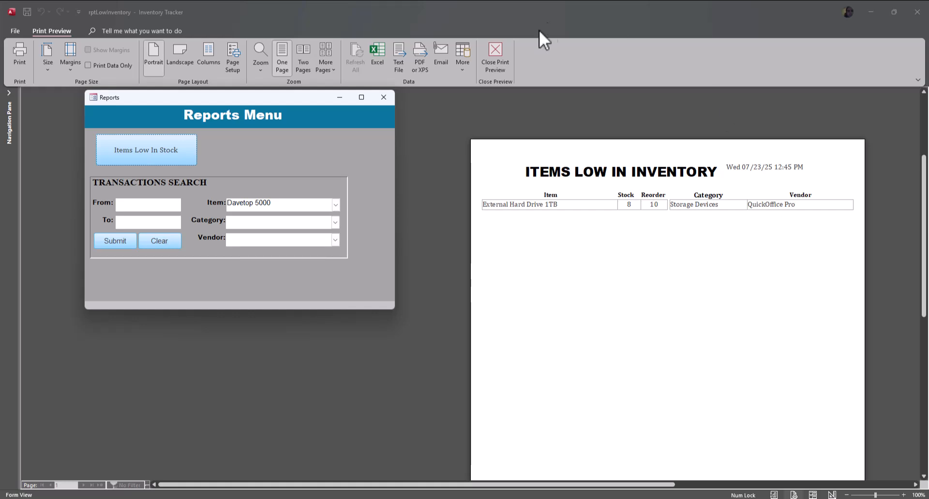
pyautogui.click(495, 56)
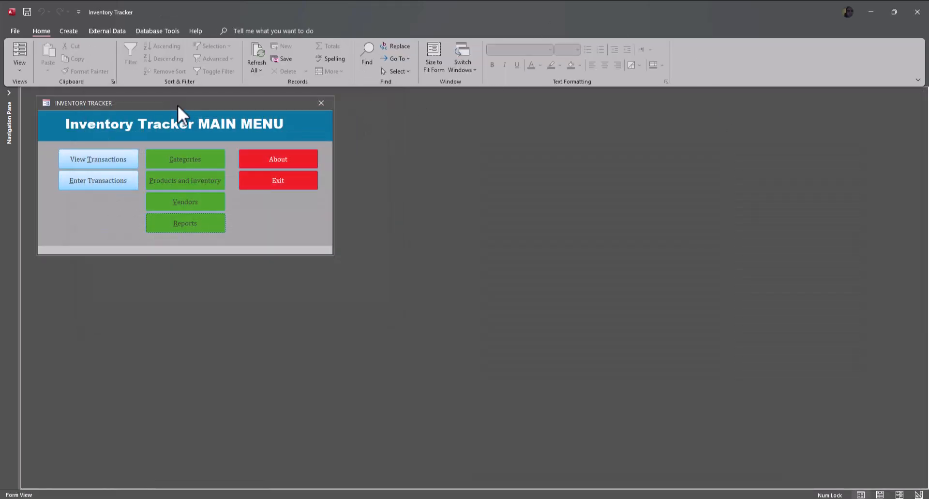